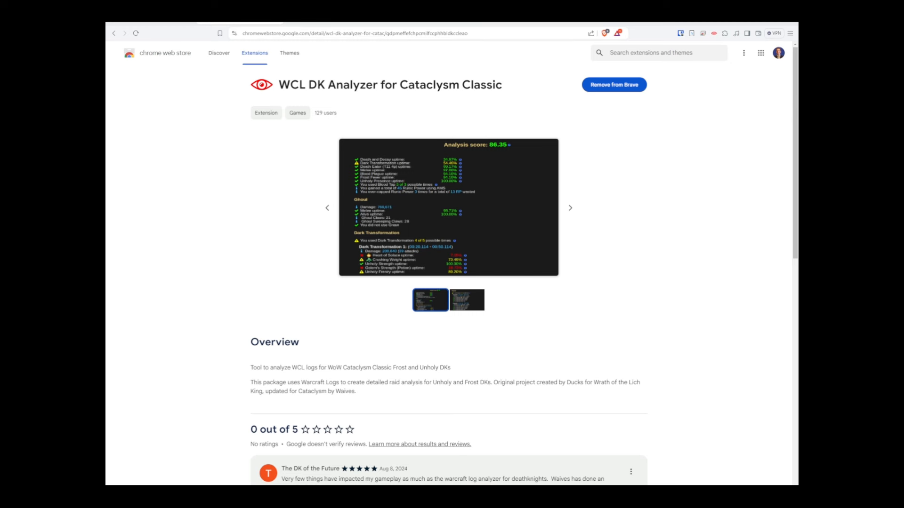
Uninstall the WCL DK Analyzer for Cataclysm Classic extension from its Chrome Web Store page
click(613, 85)
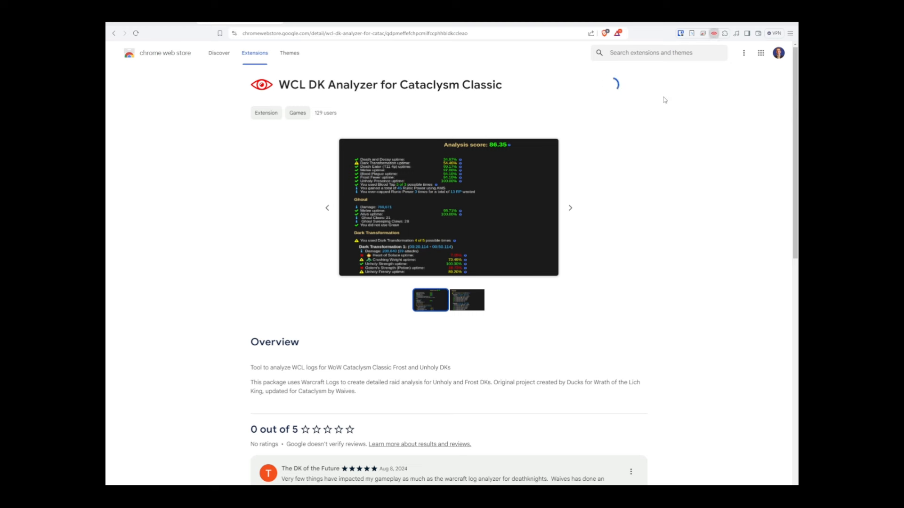
click(622, 85)
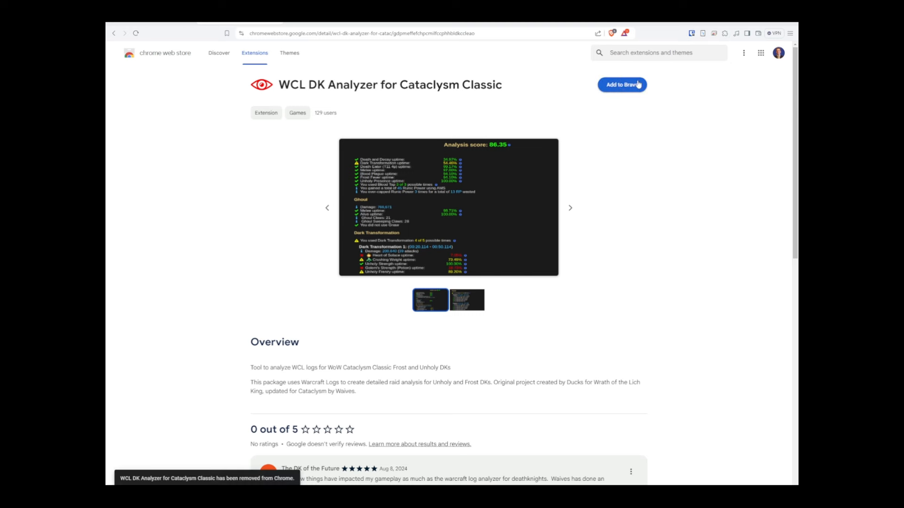
mouse_move(160, 53)
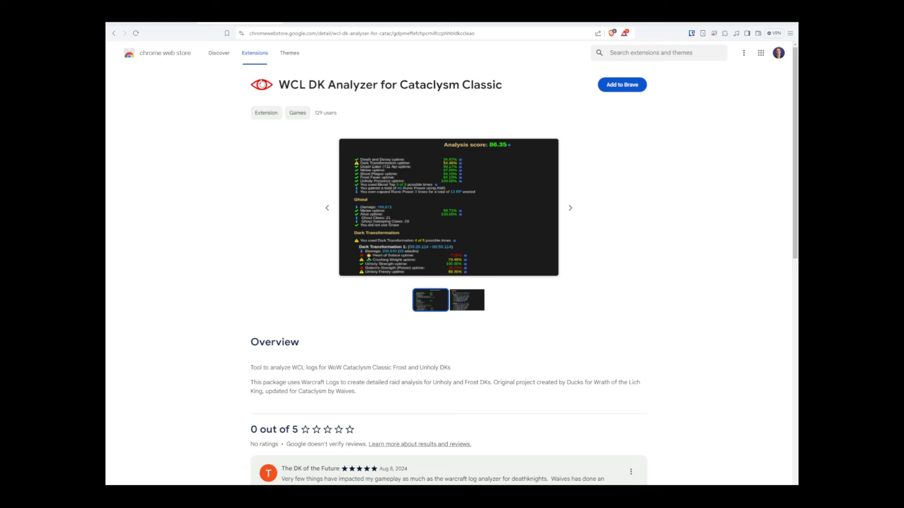
click(622, 85)
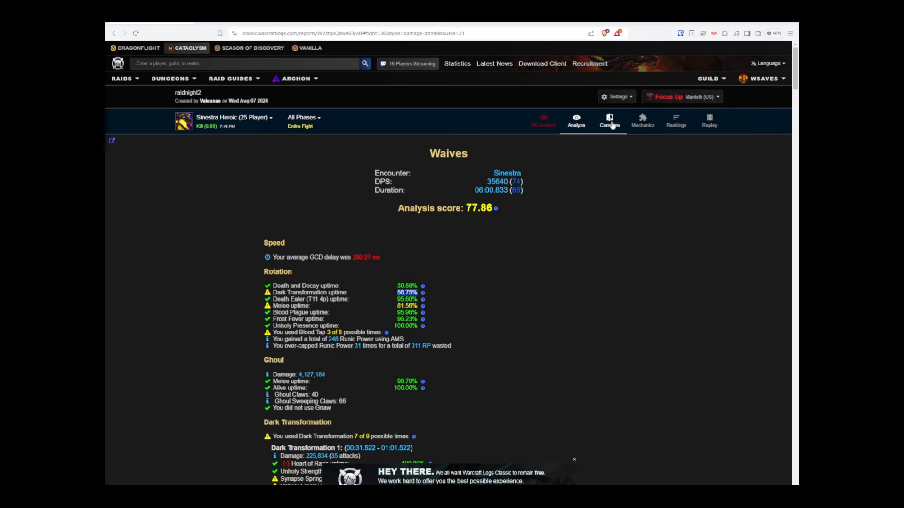
Show Waives' Sinestra Heroic damage done broken down by ability
click(575, 121)
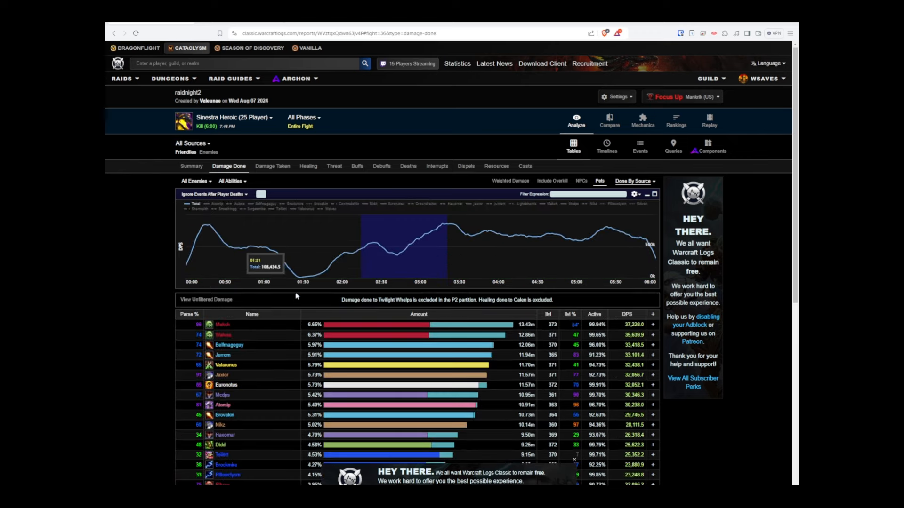
mouse_move(189, 337)
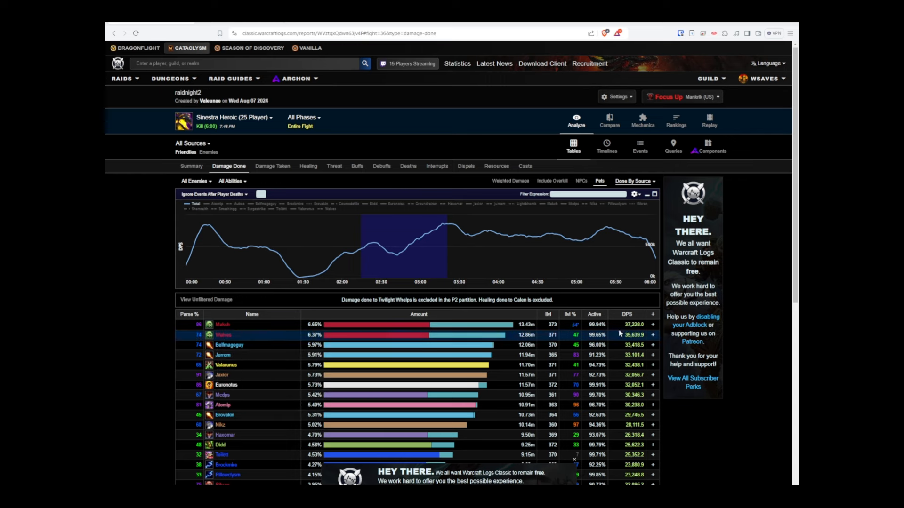
mouse_move(223, 335)
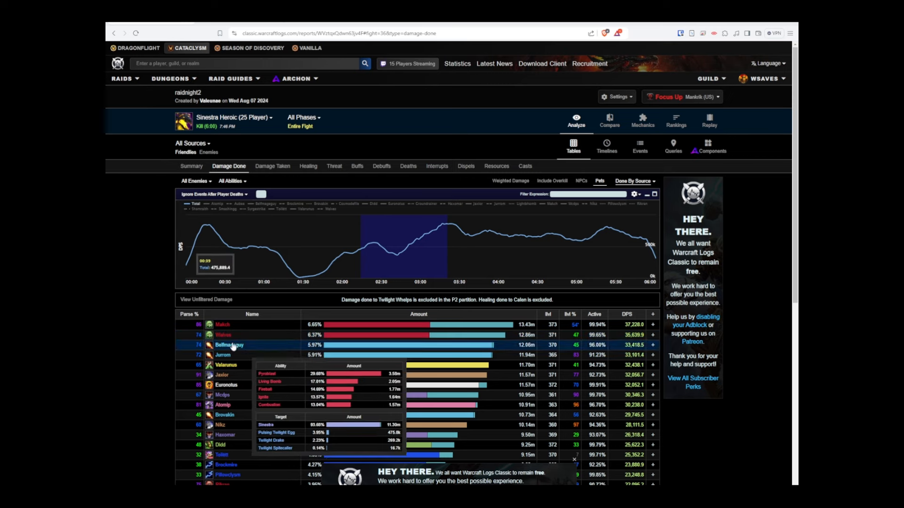
click(229, 345)
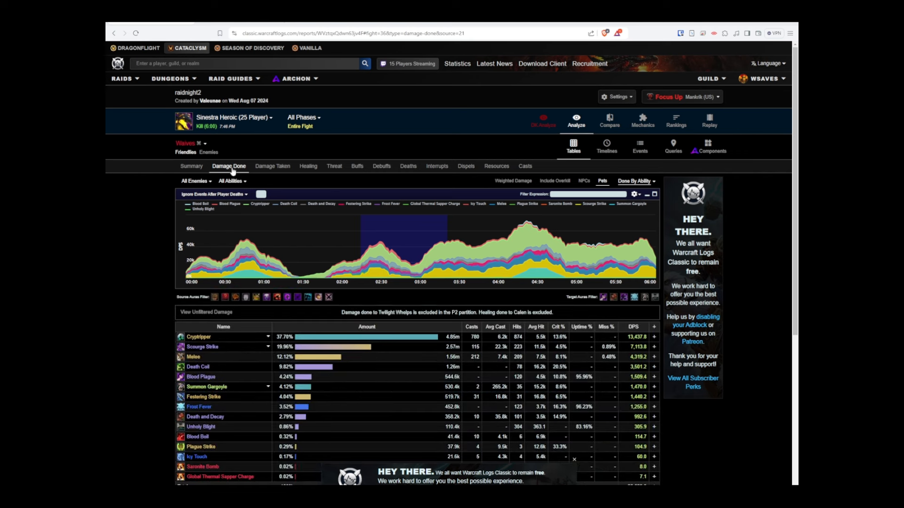
mouse_move(566, 117)
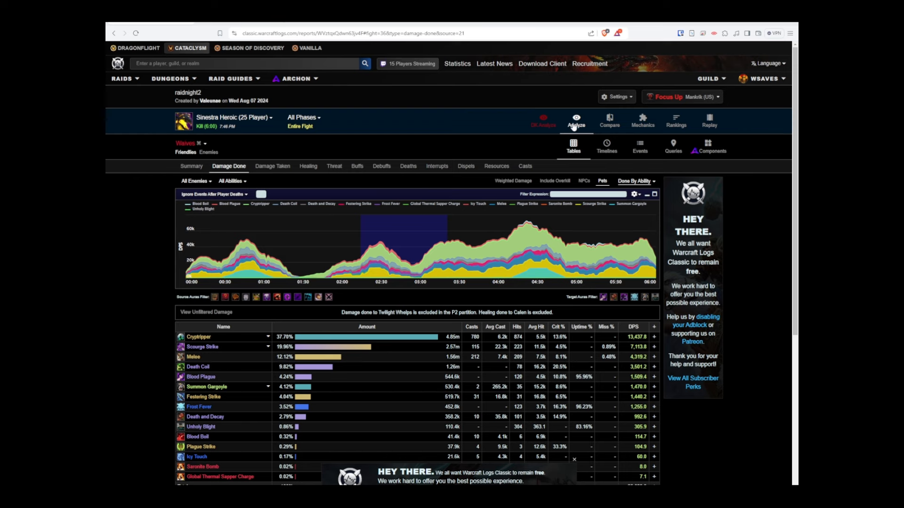
mouse_move(542, 127)
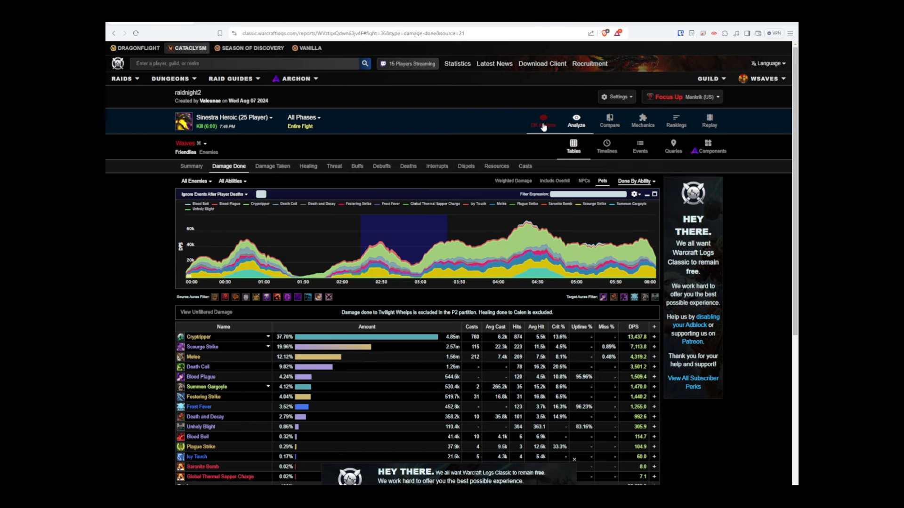
Return to the DK Analysis tab and highlight the 77.86 score and 290.27 ms GCD delay
click(576, 120)
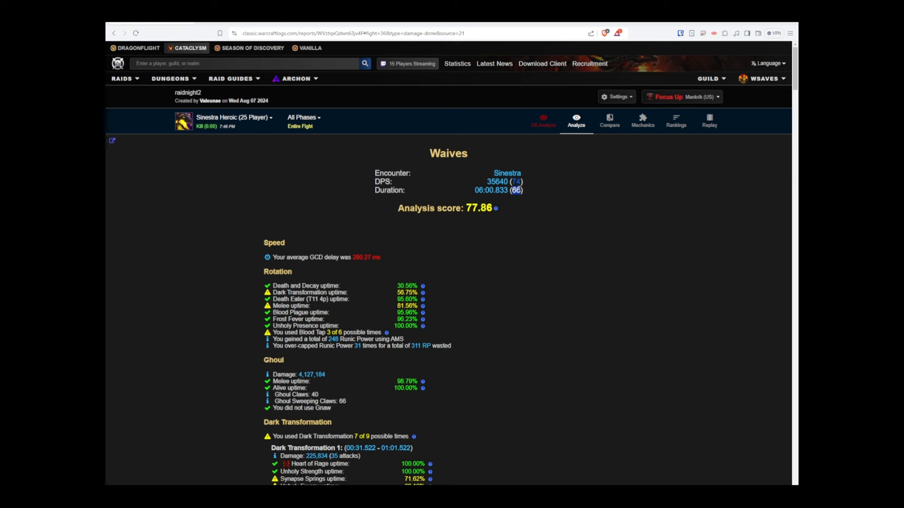
mouse_move(482, 222)
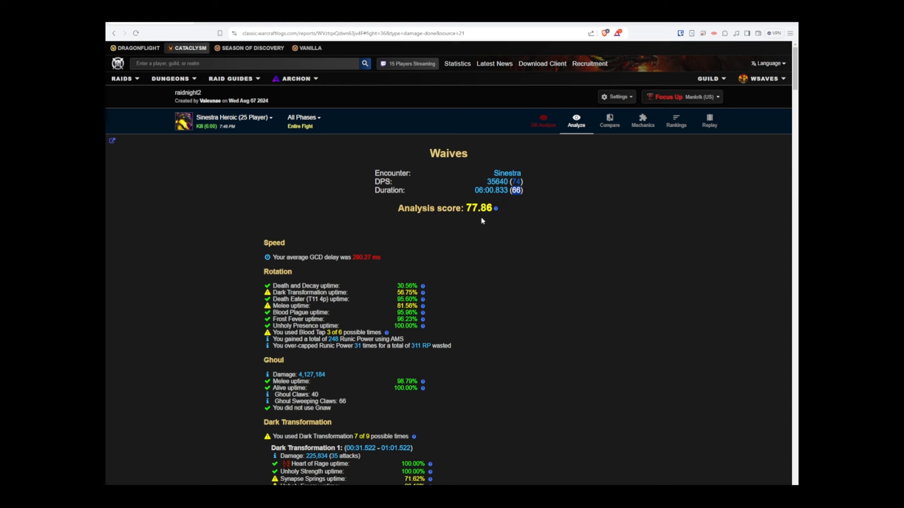
double_click(479, 208)
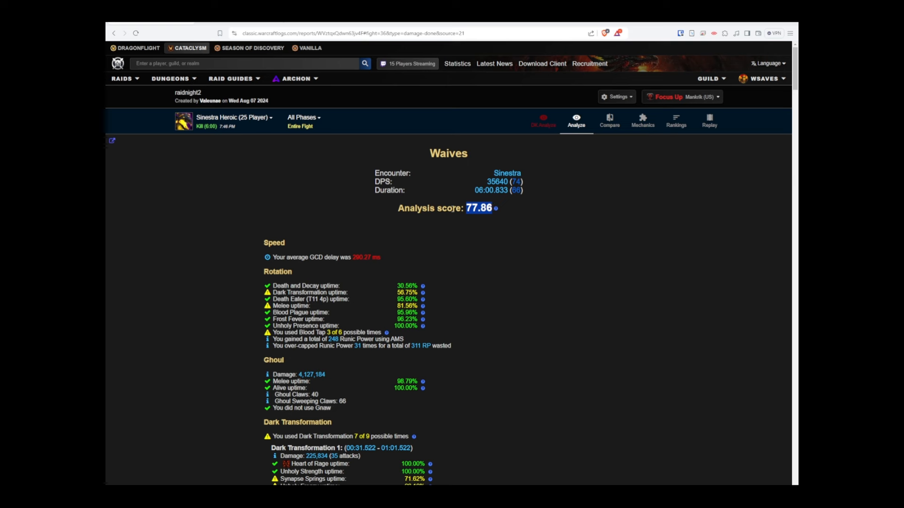
mouse_move(425, 247)
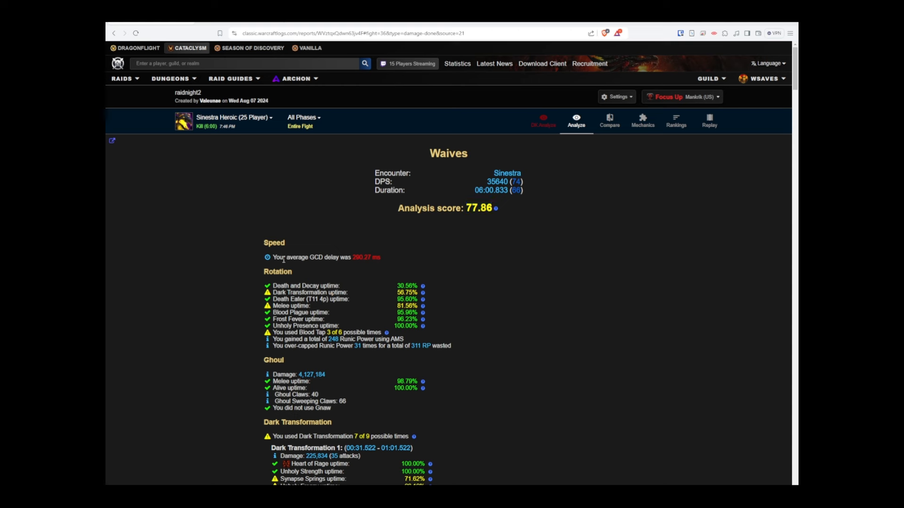
double_click(360, 257)
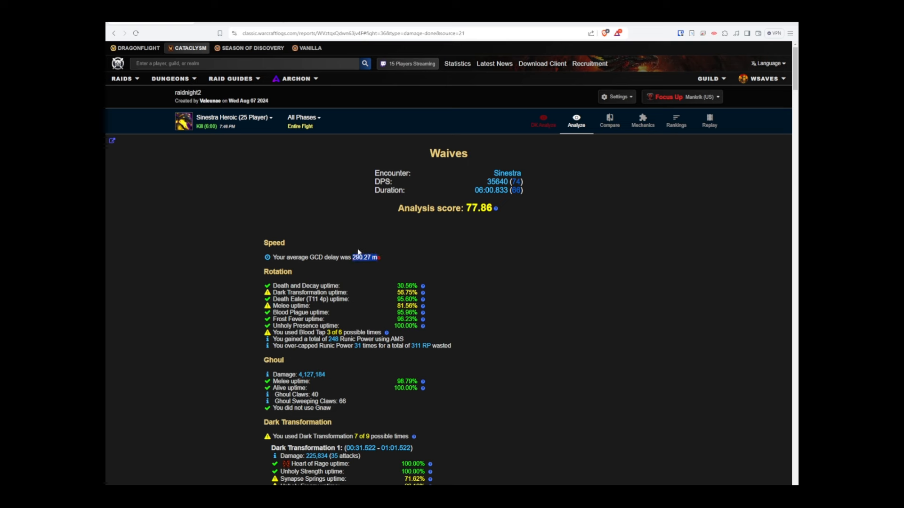
mouse_move(284, 257)
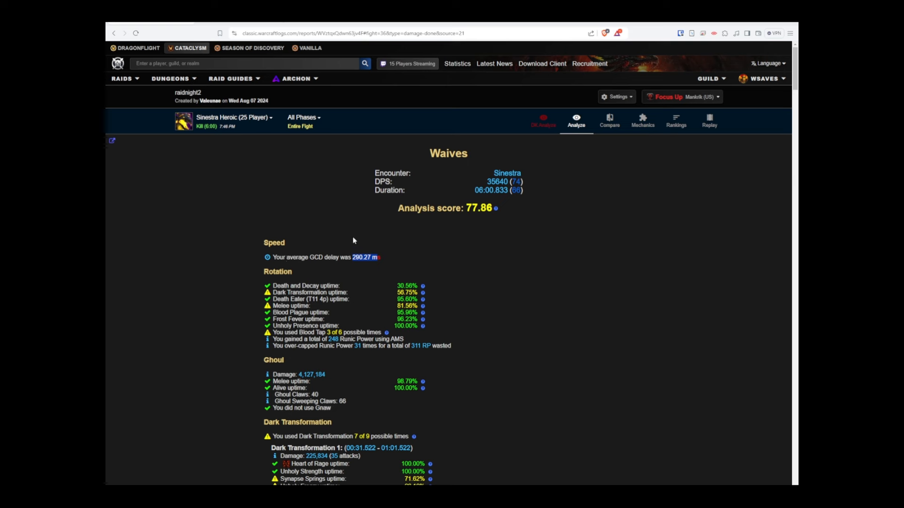
mouse_move(366, 270)
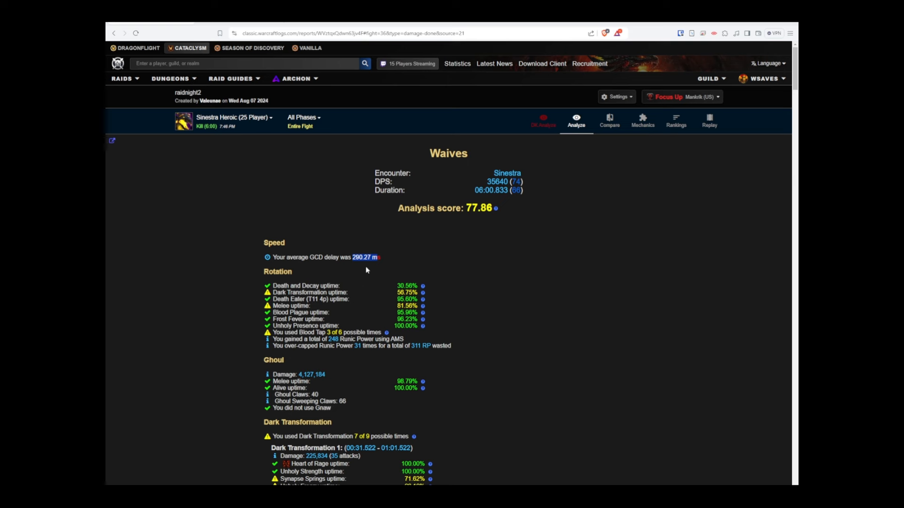
mouse_move(360, 309)
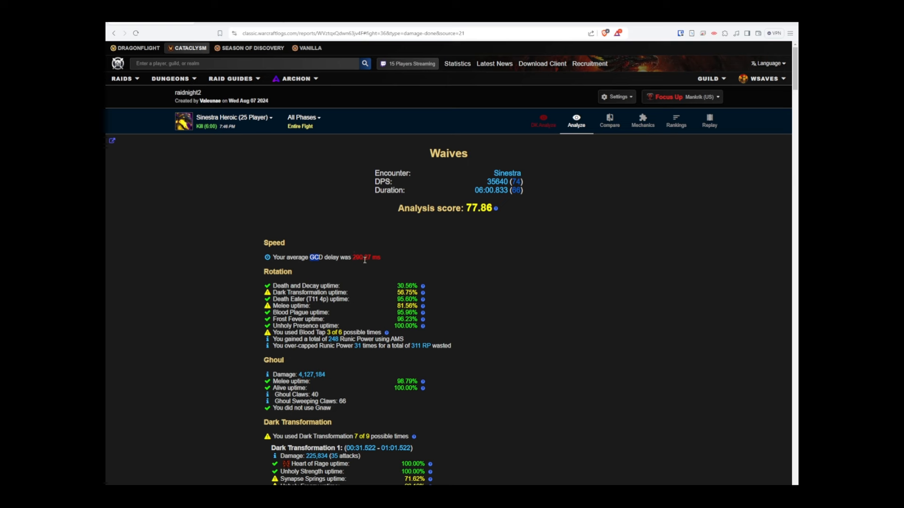
mouse_move(360, 256)
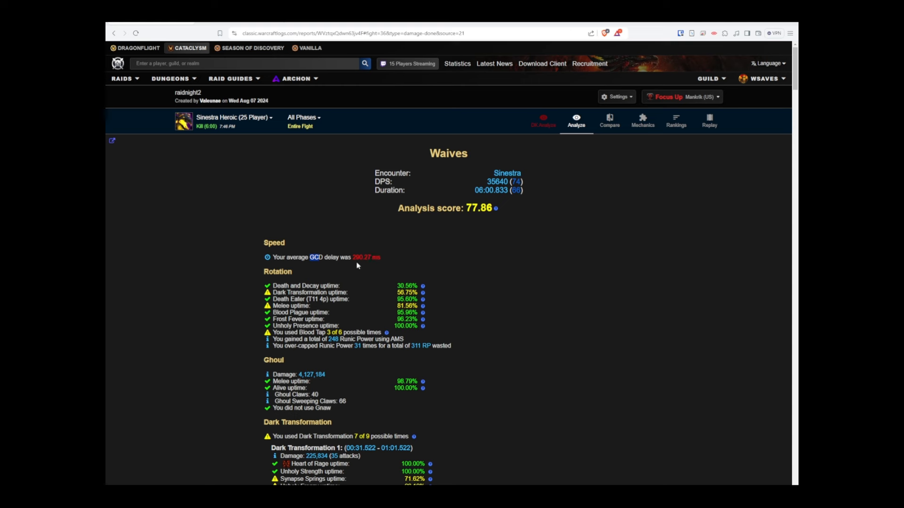
double_click(304, 286)
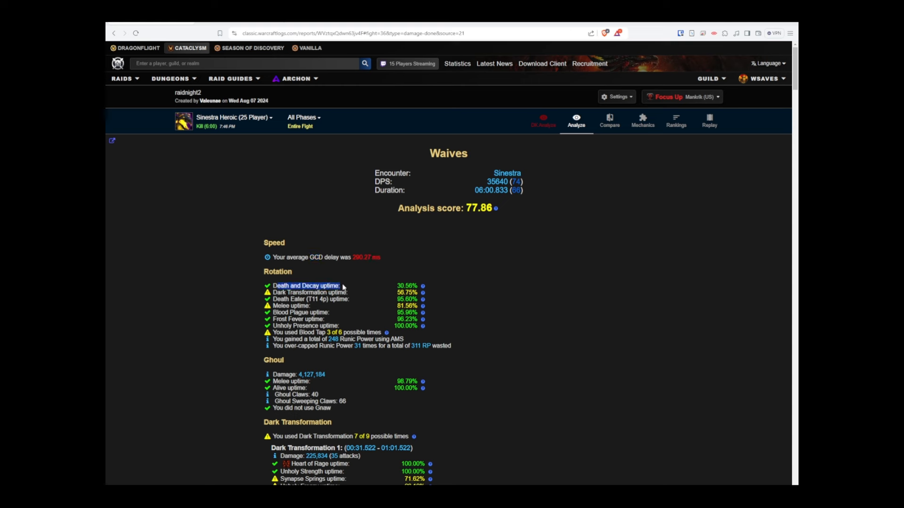
mouse_move(416, 286)
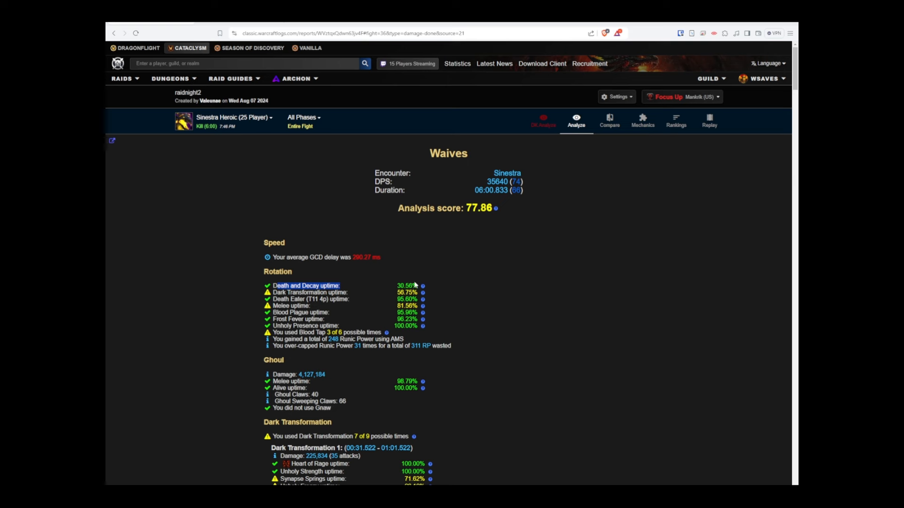
mouse_move(381, 285)
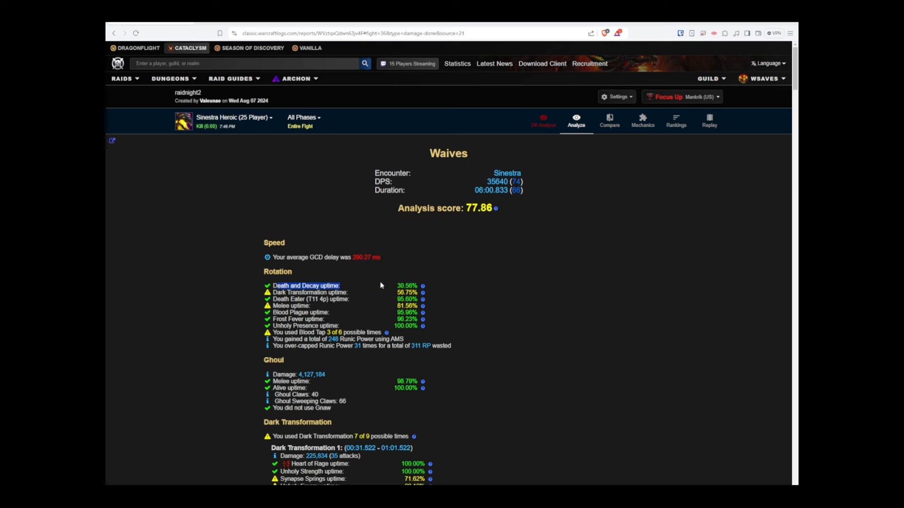
mouse_move(395, 299)
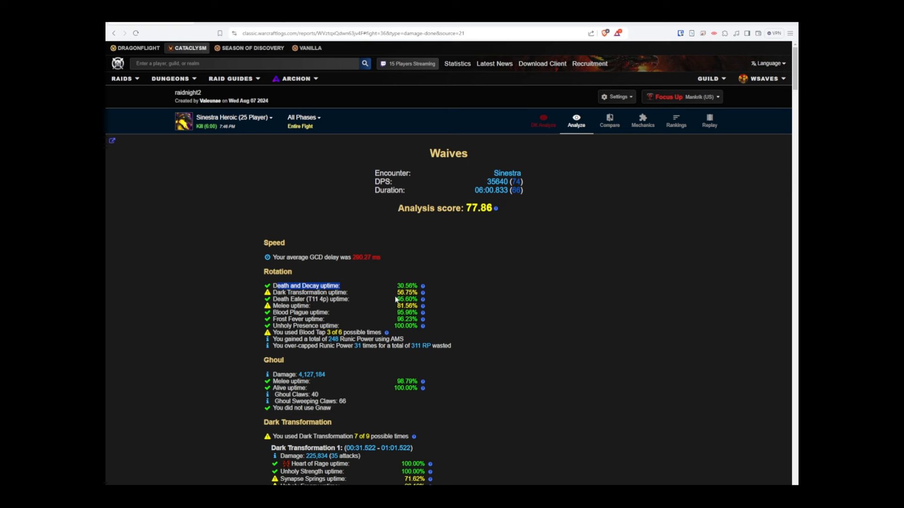
mouse_move(375, 300)
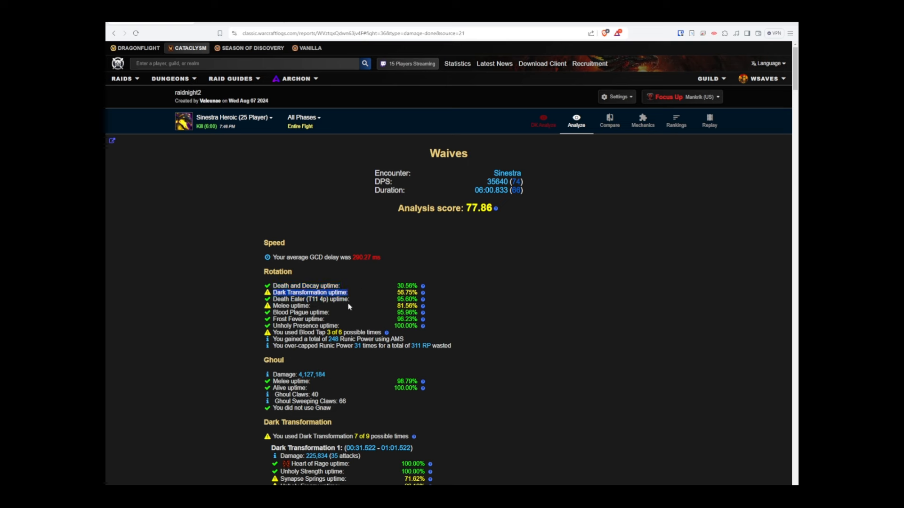
mouse_move(384, 214)
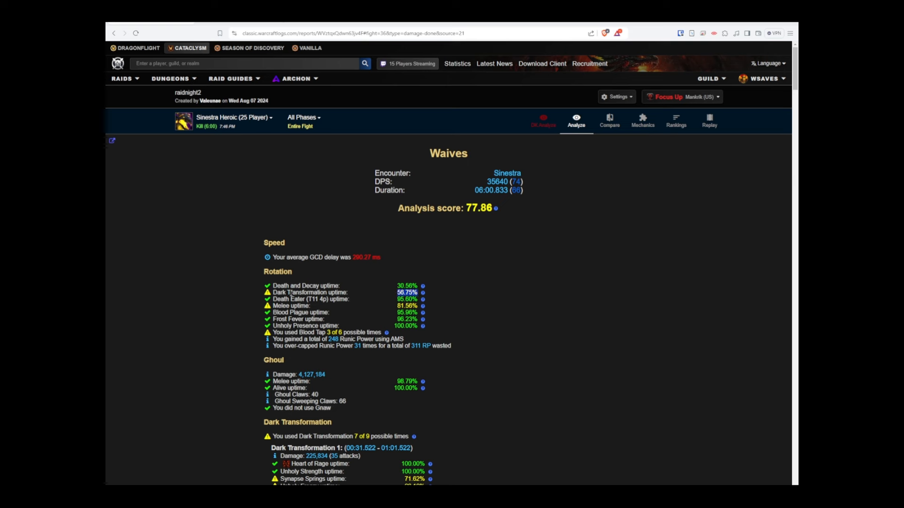
mouse_move(322, 306)
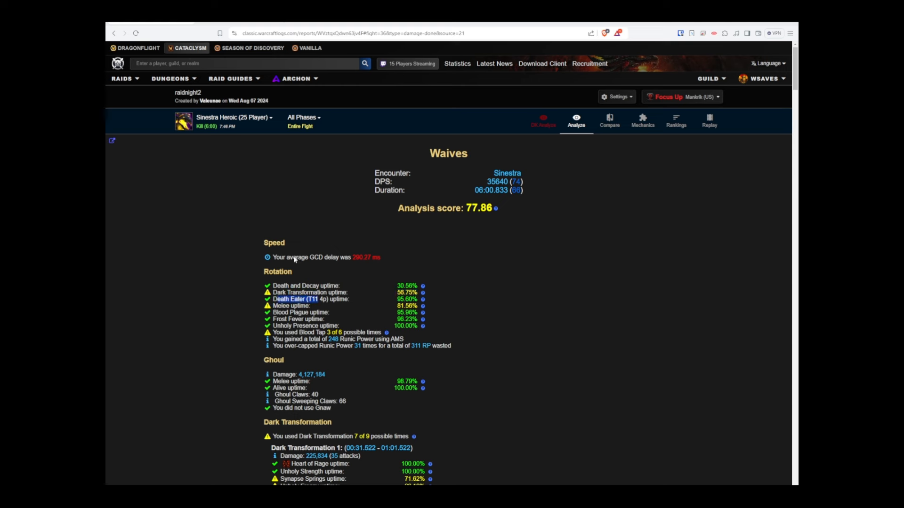
mouse_move(294, 261)
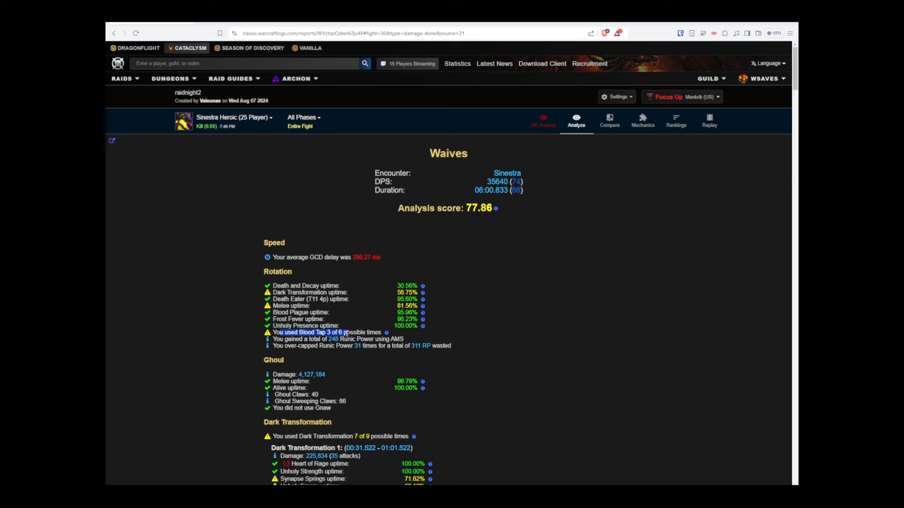
mouse_move(381, 330)
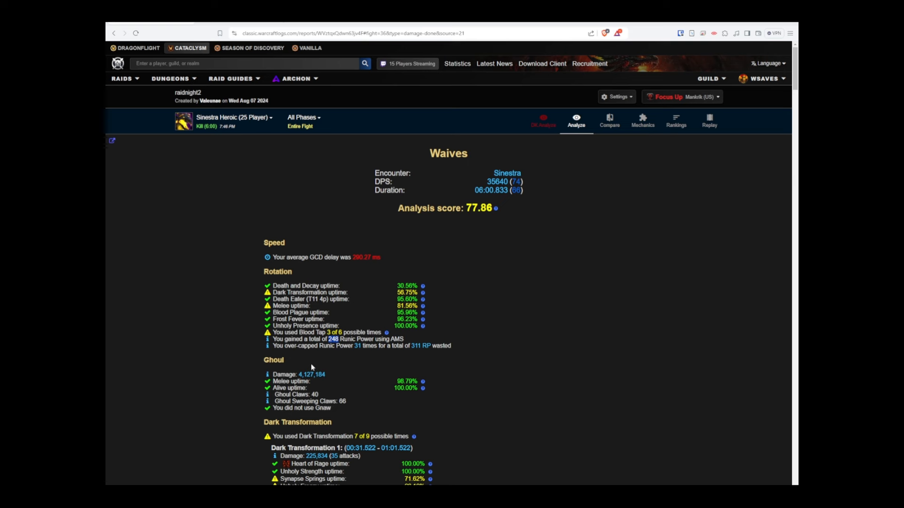
mouse_move(338, 346)
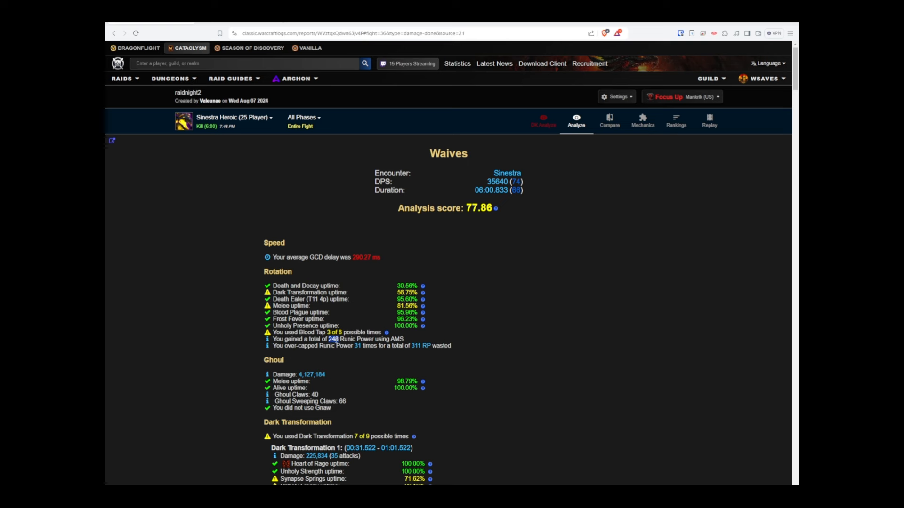
mouse_move(298, 350)
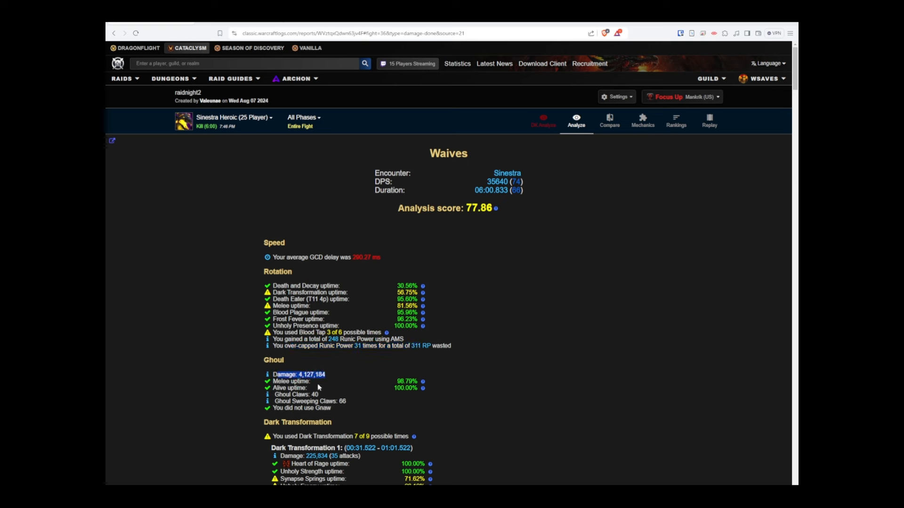
mouse_move(317, 389)
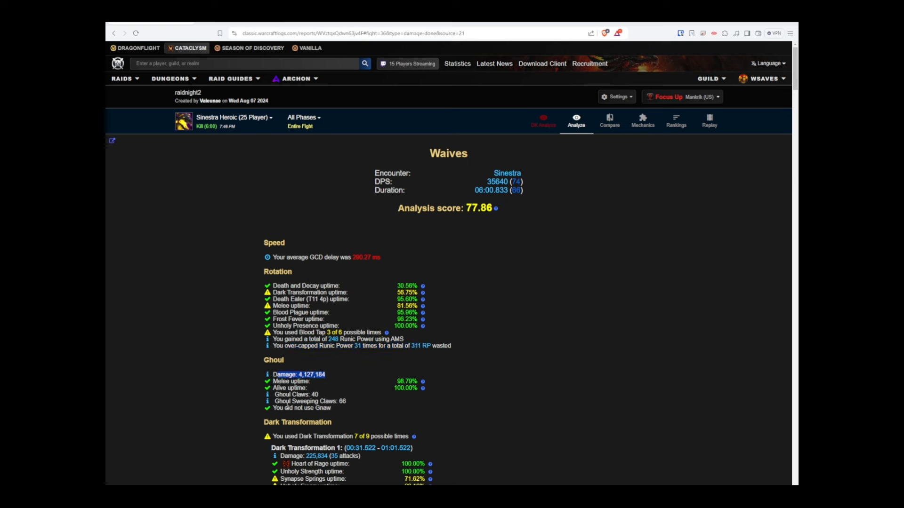
Review the Dark Transformation windows, highlighting the 7 of 9 count, then reach Gargoyle
scroll(down, 3)
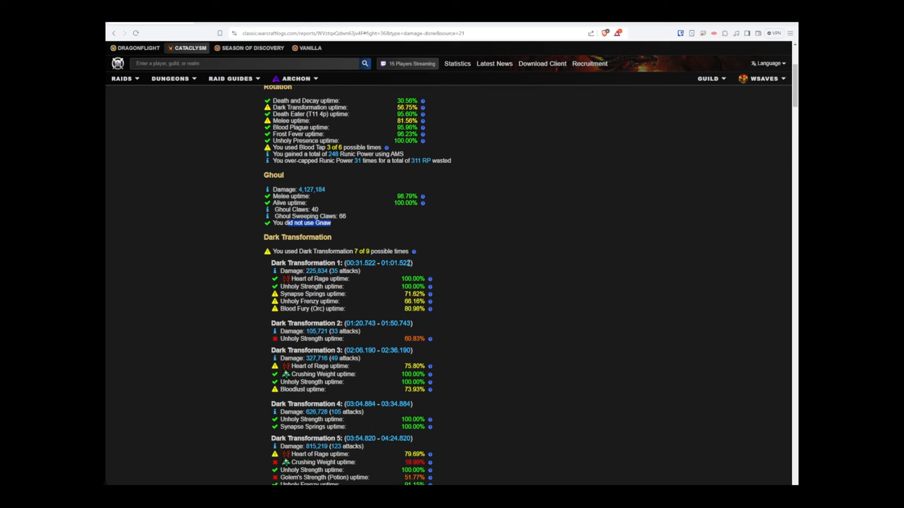
scroll(down, 3)
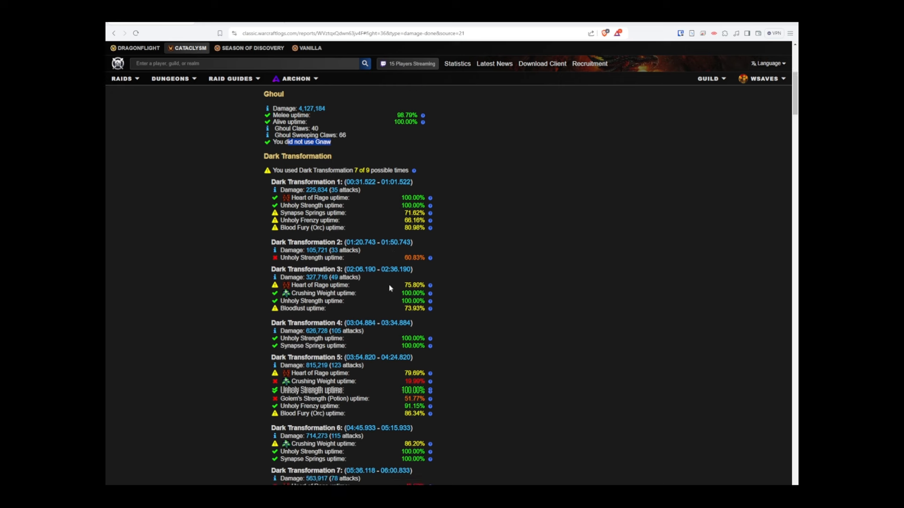
scroll(down, 3)
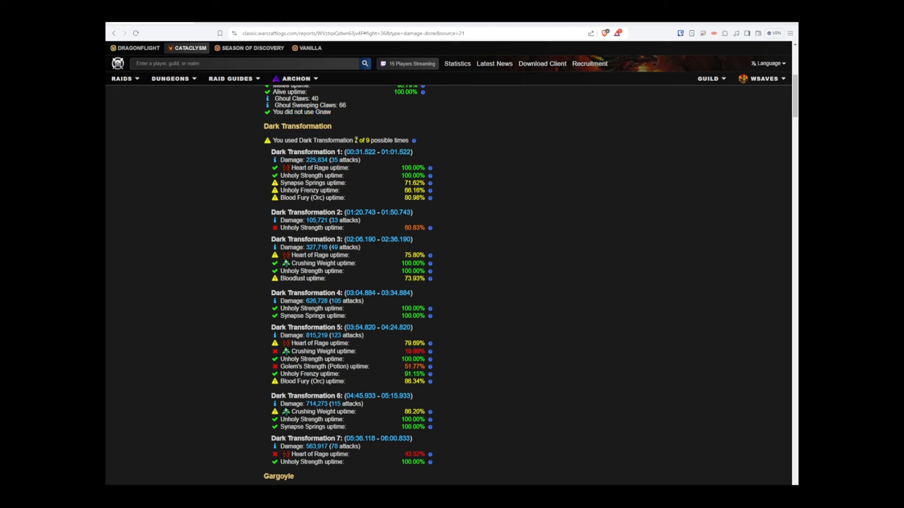
double_click(362, 140)
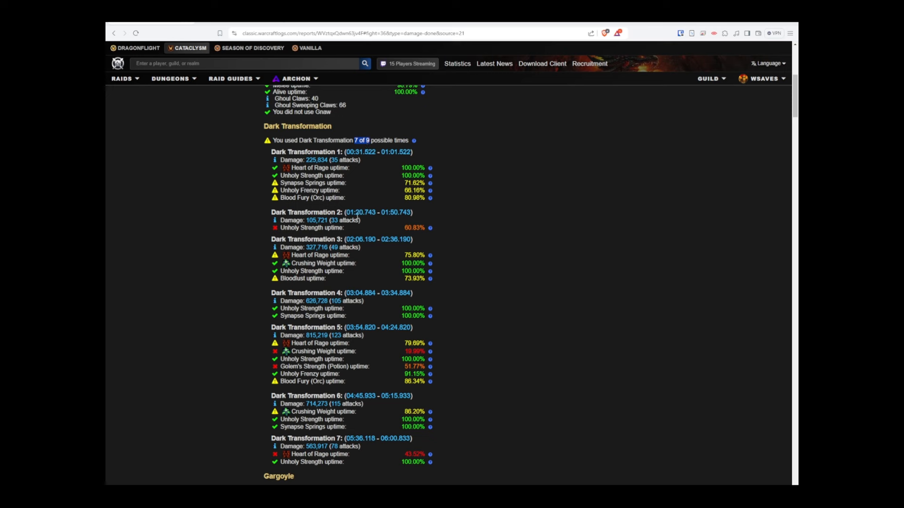
scroll(up, 3)
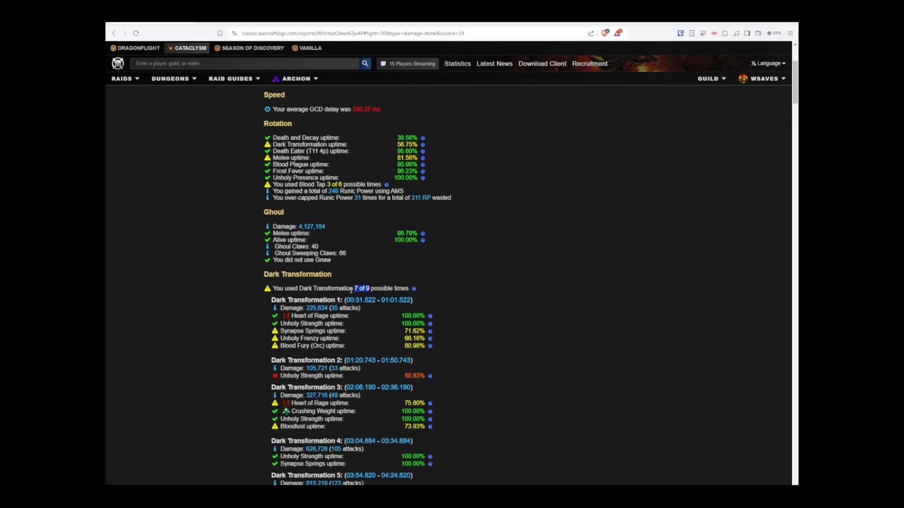
scroll(down, 3)
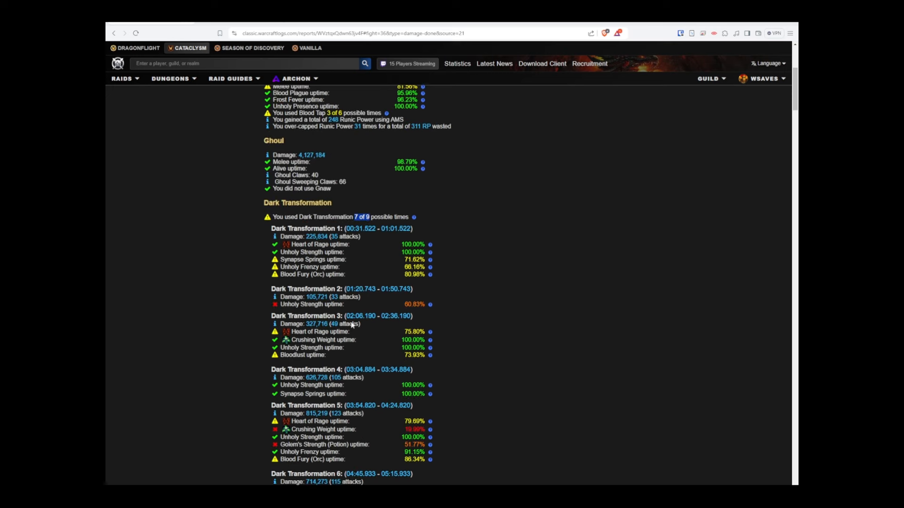
scroll(down, 3)
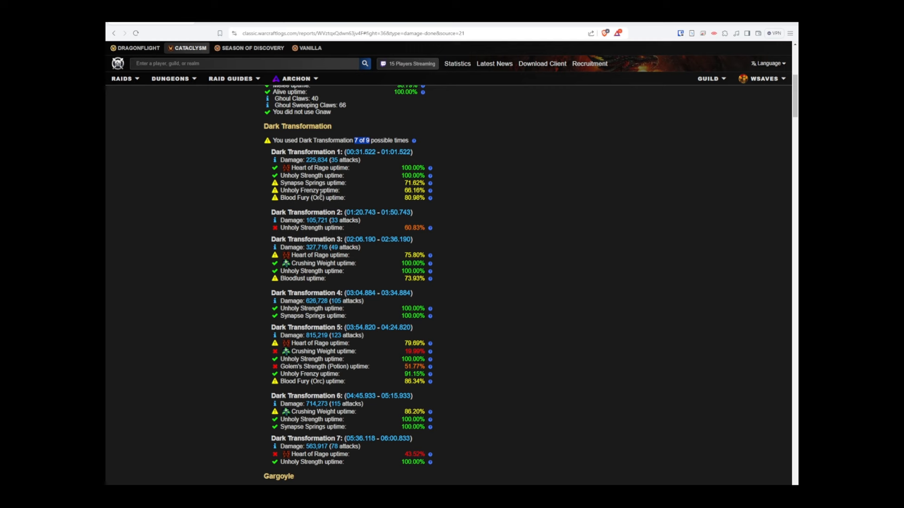
mouse_move(371, 213)
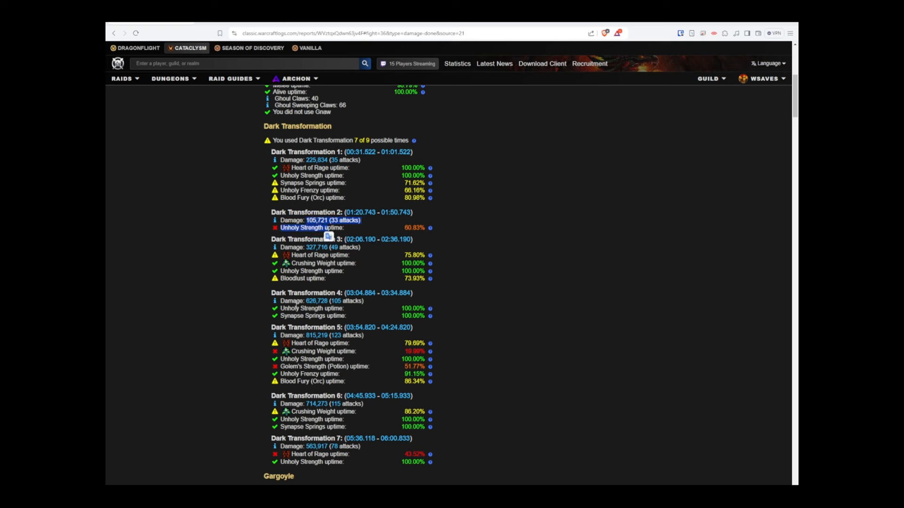
mouse_move(313, 471)
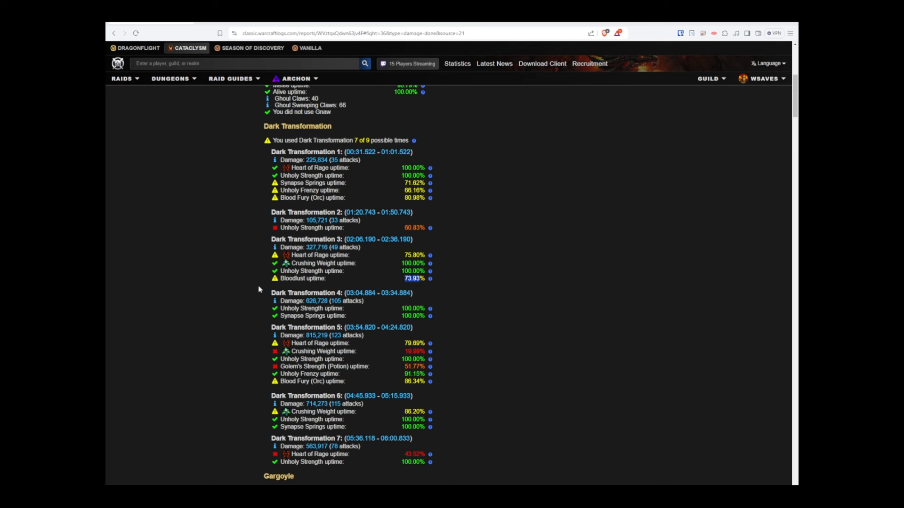
mouse_move(328, 267)
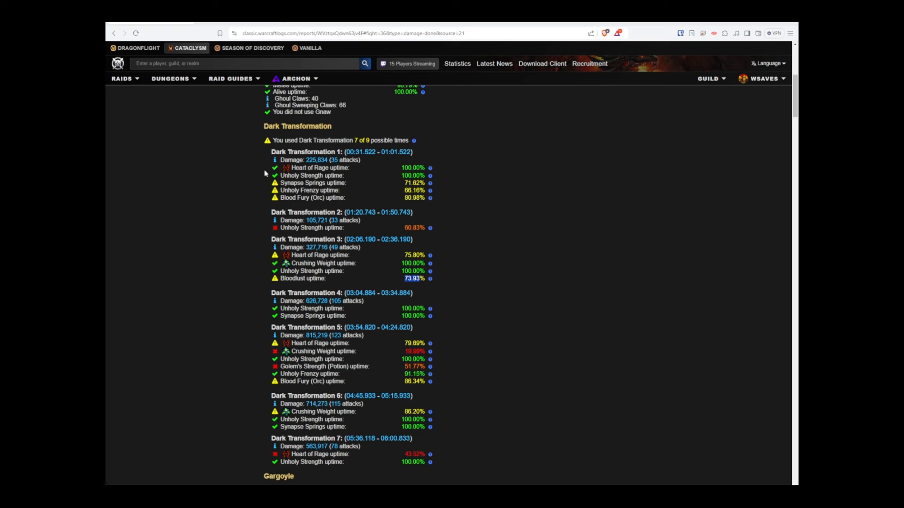
mouse_move(315, 176)
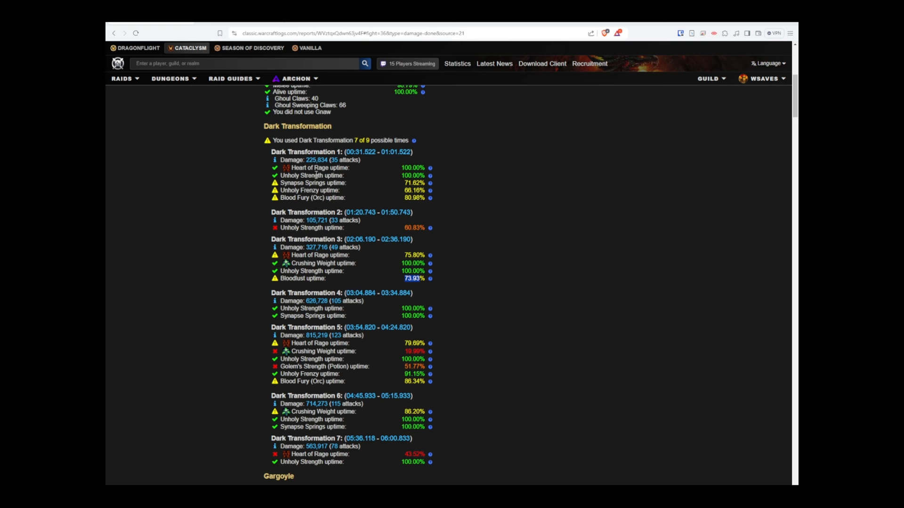
mouse_move(352, 208)
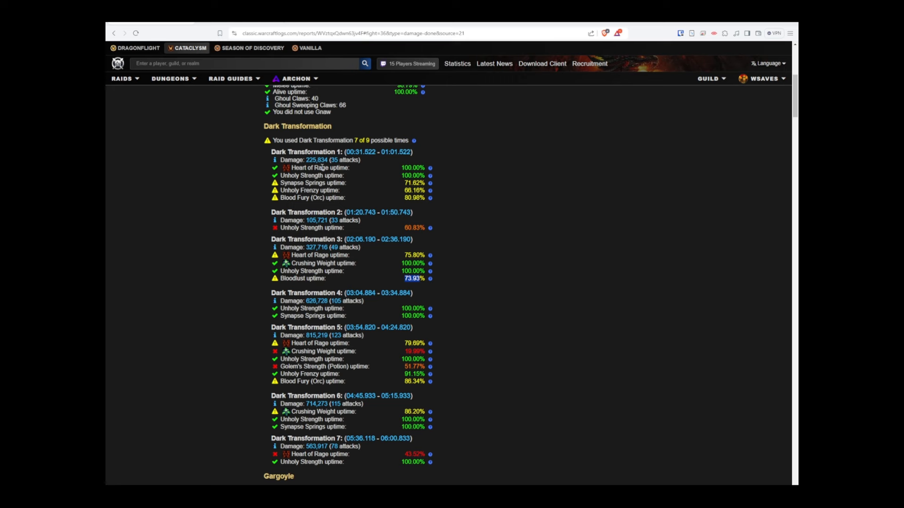
scroll(down, 3)
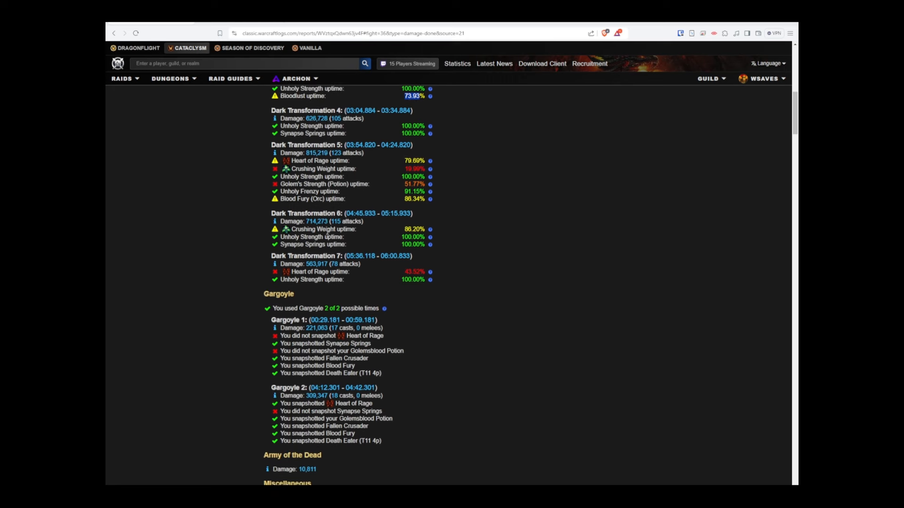
Scroll past Gargoyle and Army of the Dead to Miscellaneous and the cast timeline
scroll(down, 3)
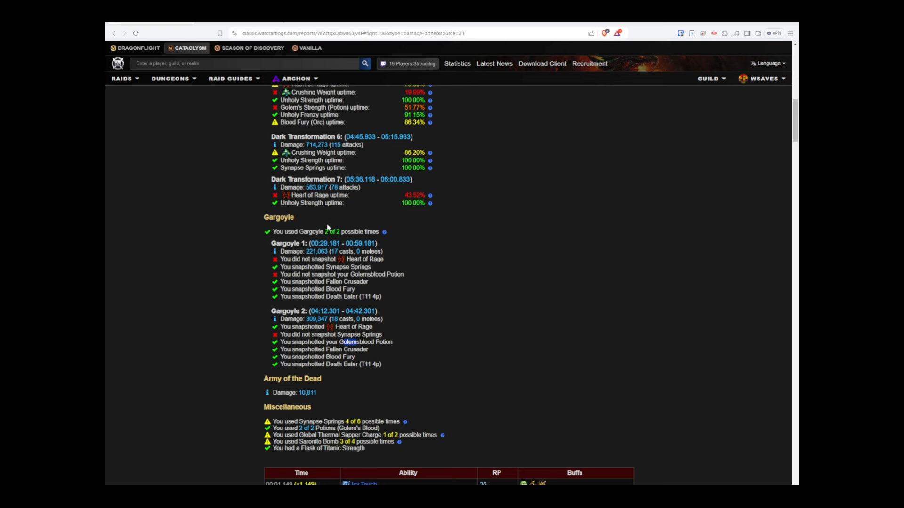
scroll(down, 3)
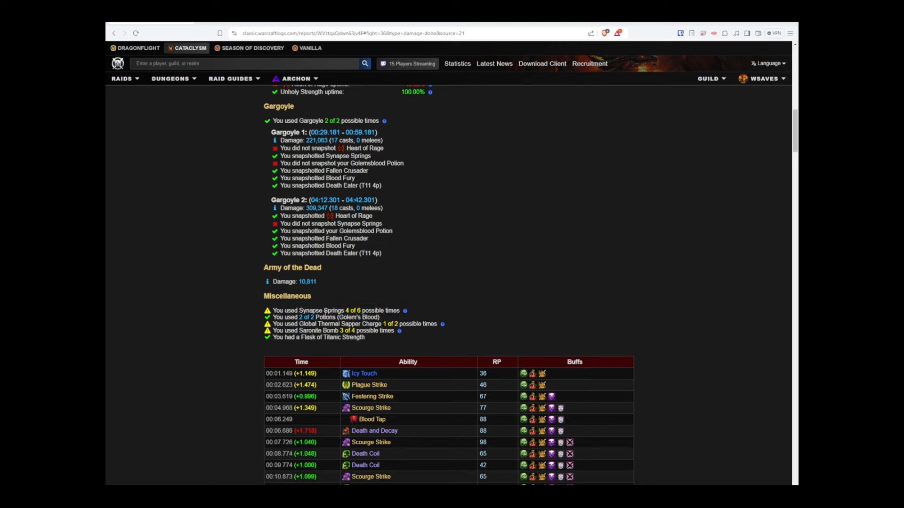
scroll(down, 3)
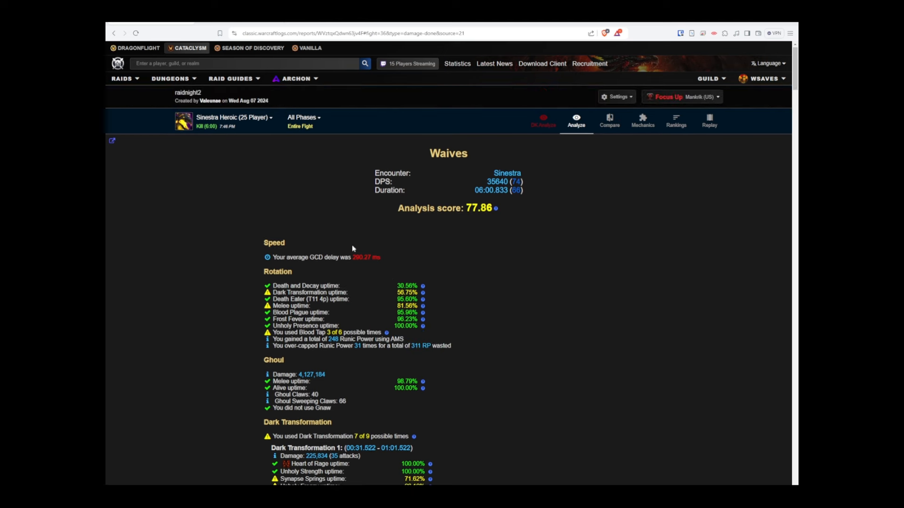
mouse_move(363, 237)
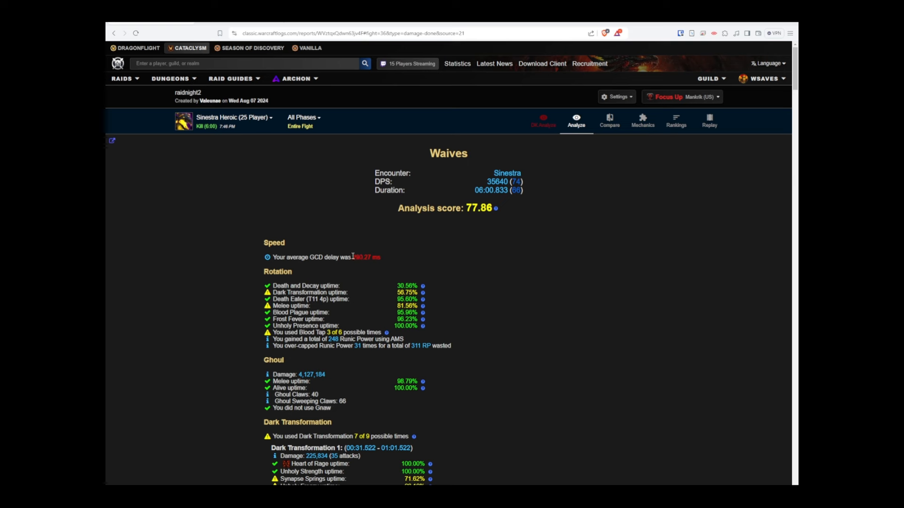
mouse_move(385, 326)
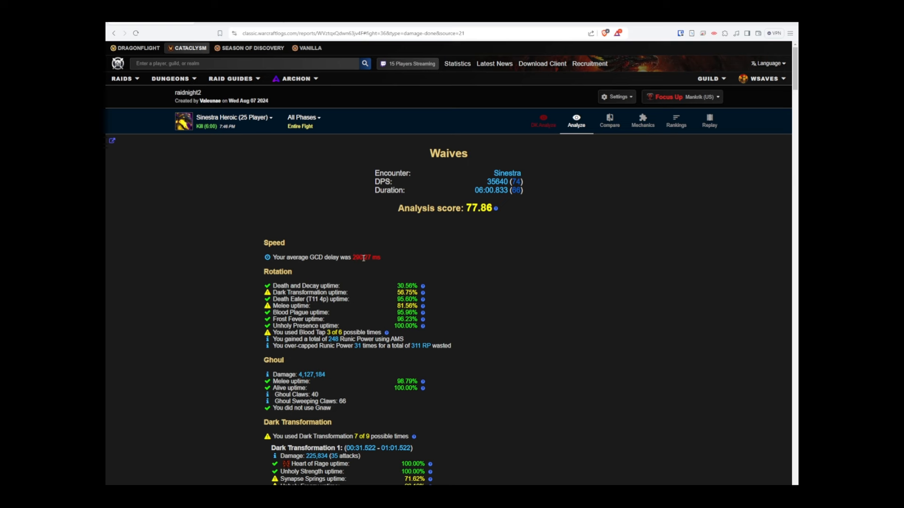
mouse_move(390, 256)
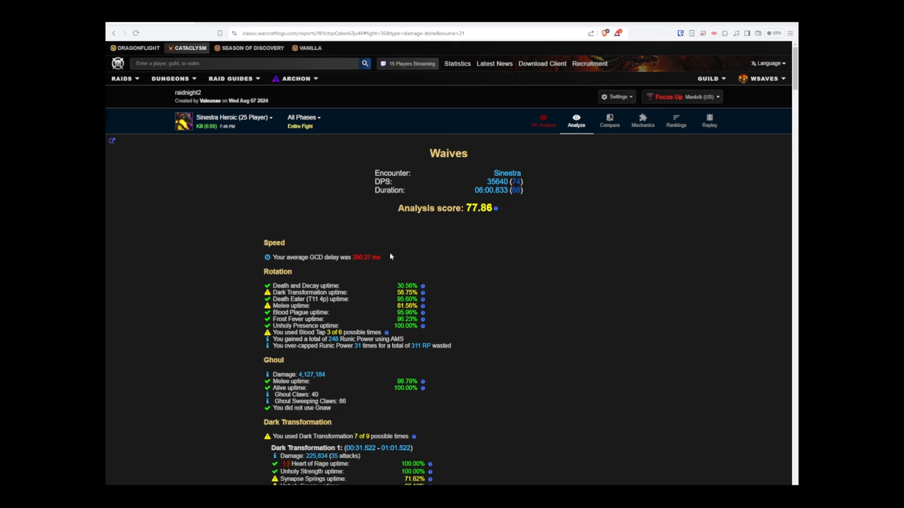
scroll(down, 3)
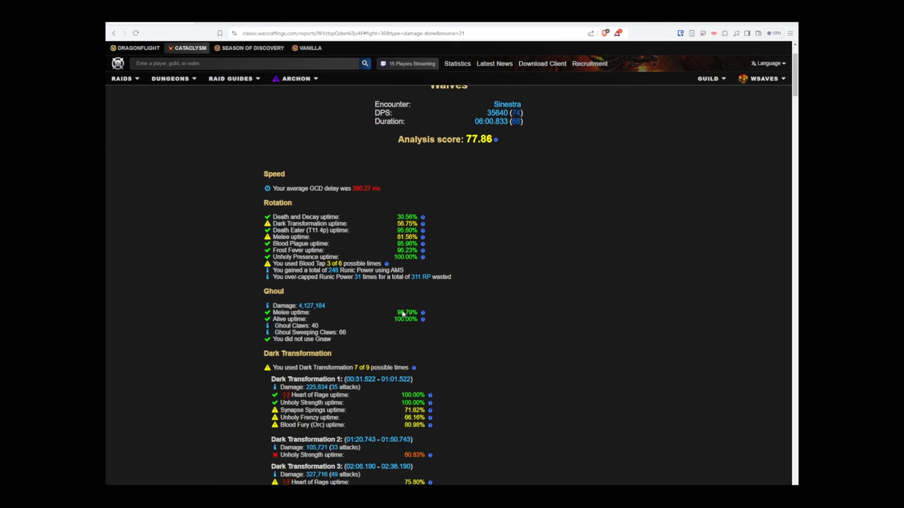
scroll(down, 3)
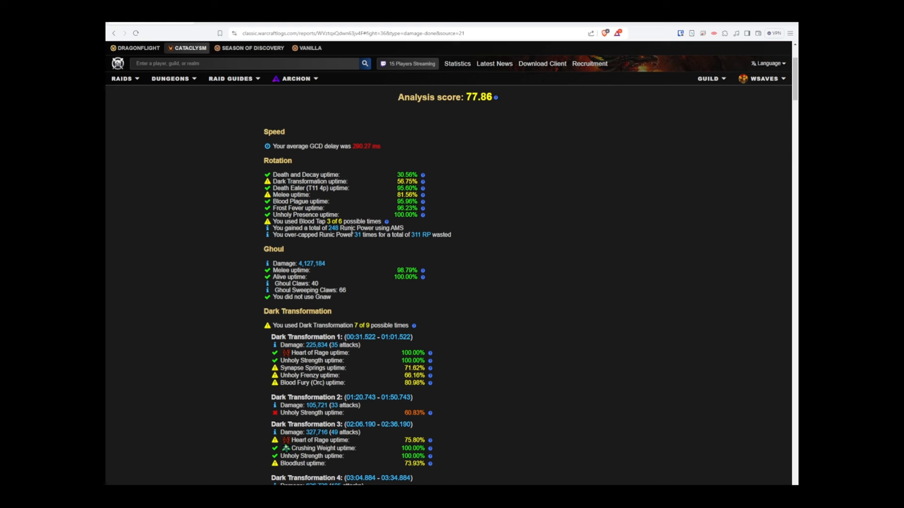
scroll(down, 3)
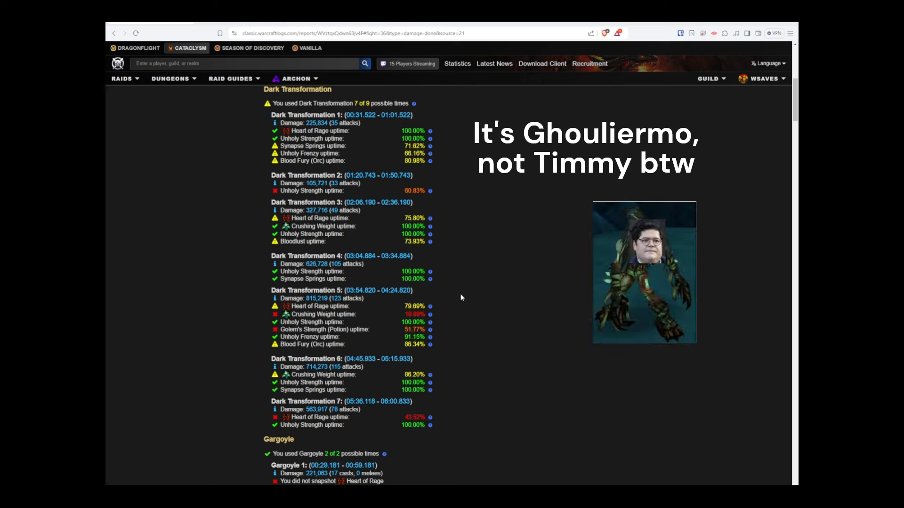
mouse_move(430, 319)
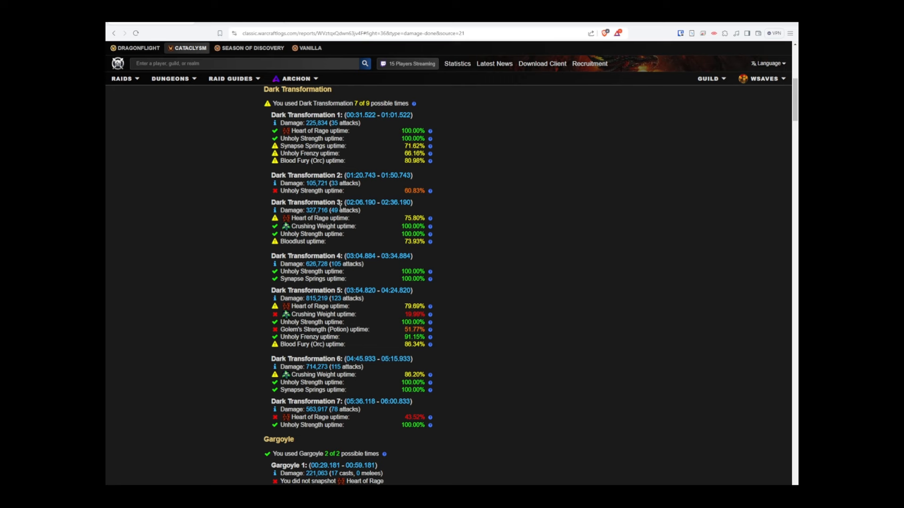
scroll(down, 3)
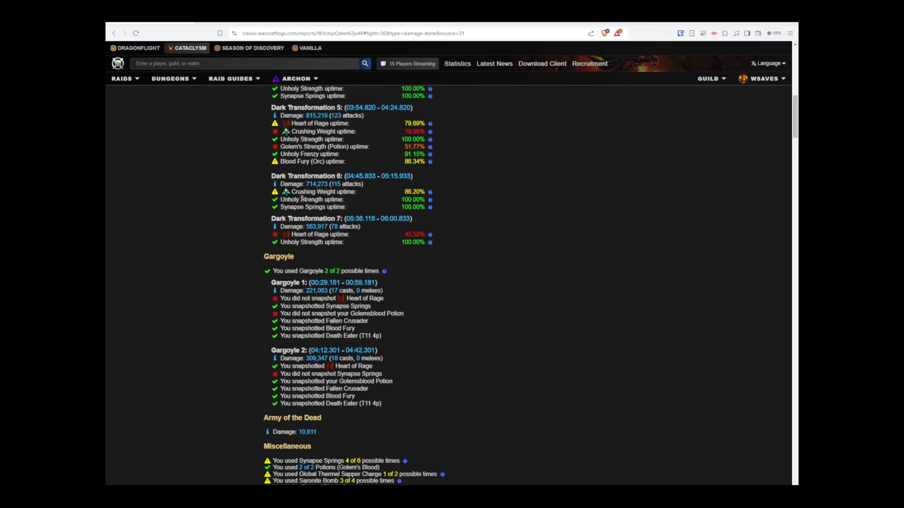
scroll(down, 3)
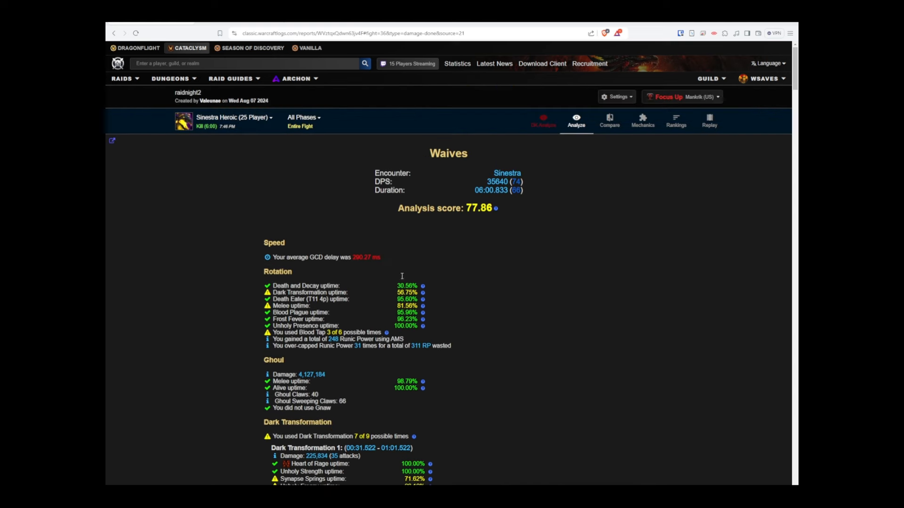
mouse_move(382, 231)
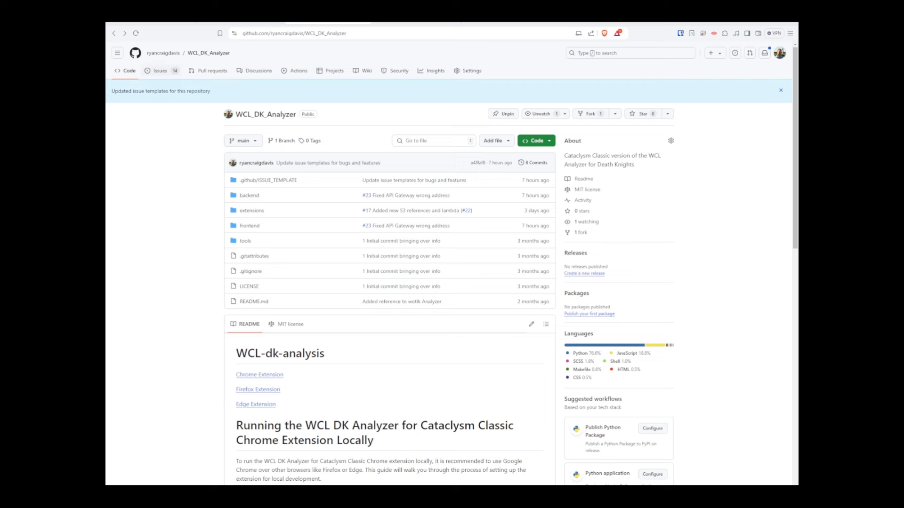
mouse_move(161, 73)
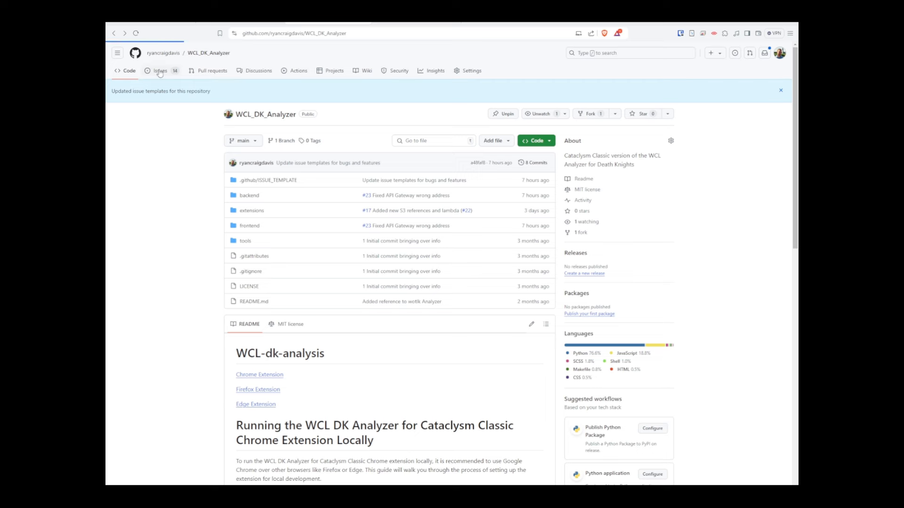
Reach the WCL_DK_Analyzer new-issue template chooser from the Issues list
click(161, 71)
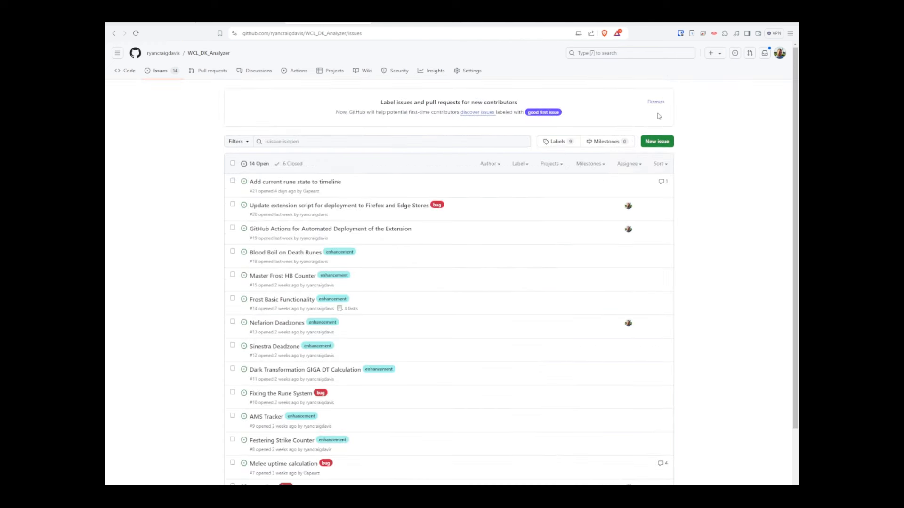
mouse_move(656, 144)
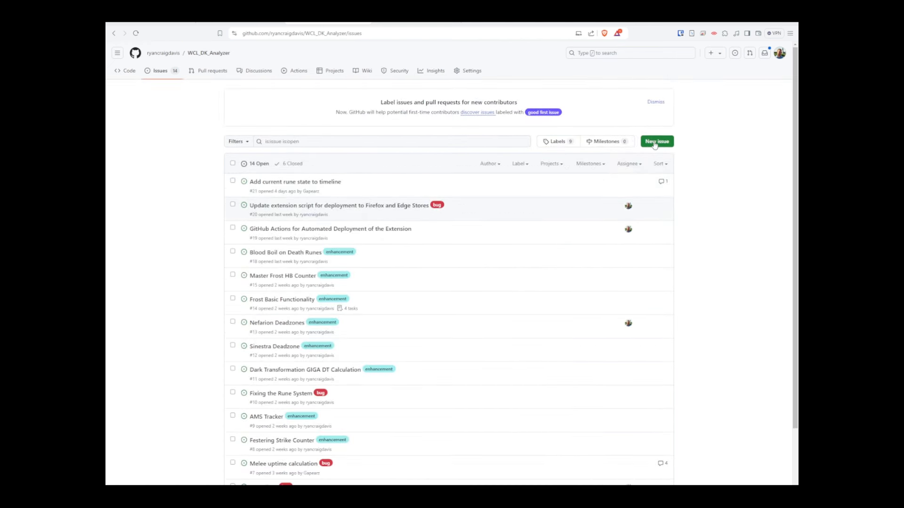
mouse_move(659, 147)
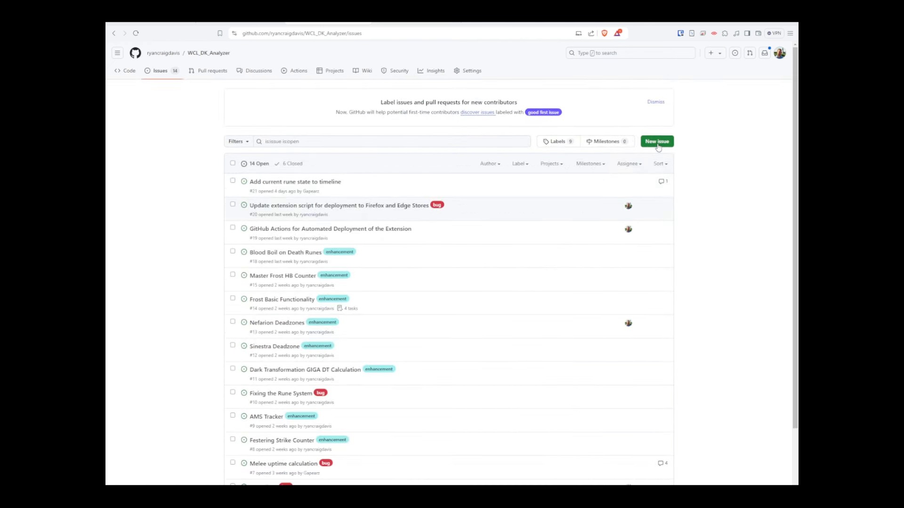
click(657, 142)
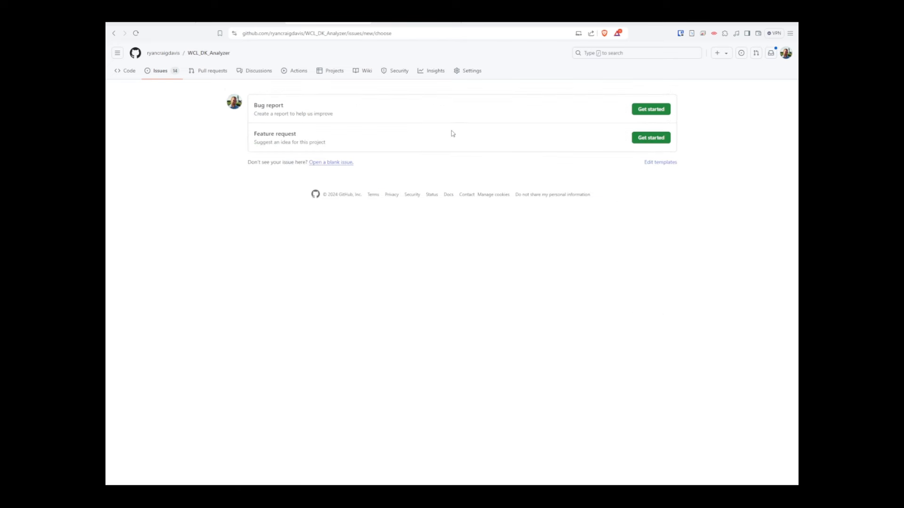
mouse_move(285, 142)
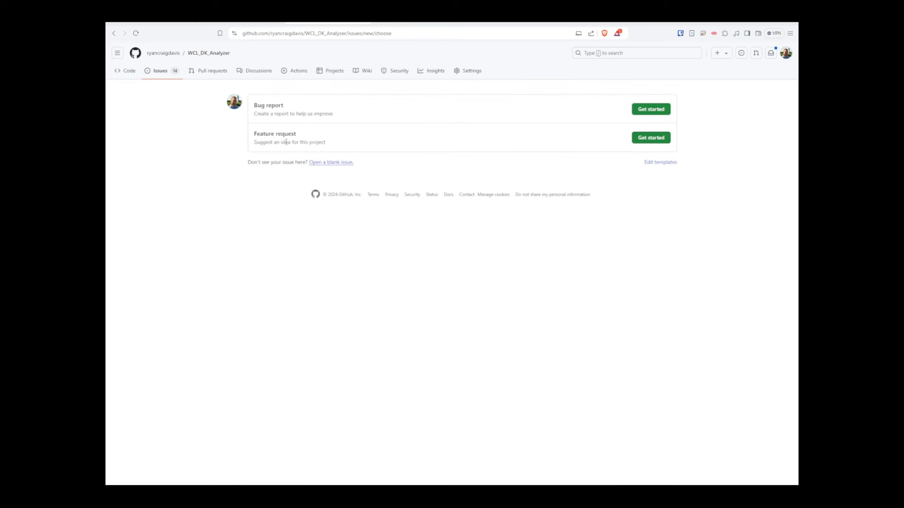
mouse_move(661, 110)
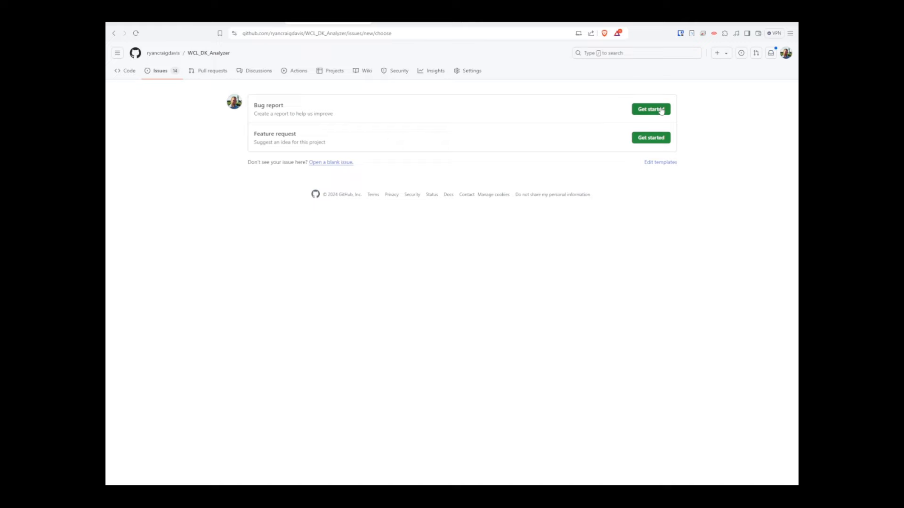
Start a Bug report issue from its template
click(650, 108)
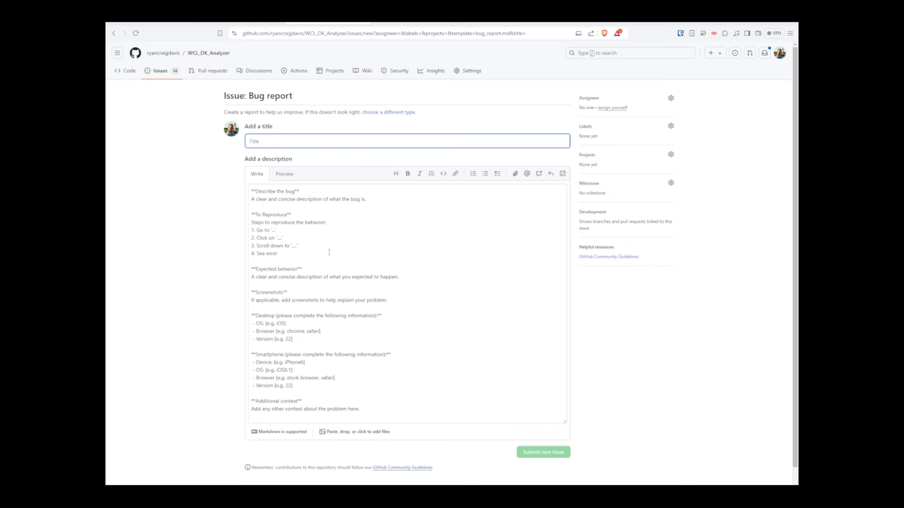
mouse_move(309, 267)
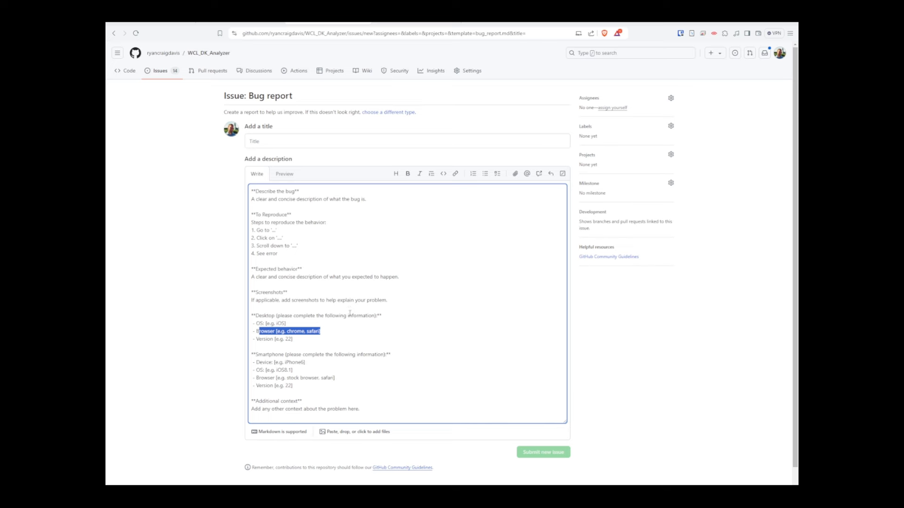
mouse_move(339, 306)
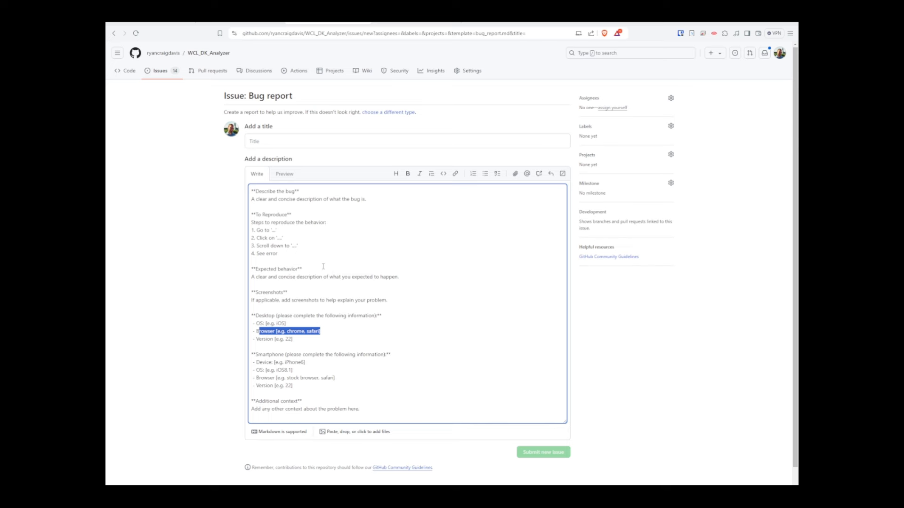
mouse_move(318, 398)
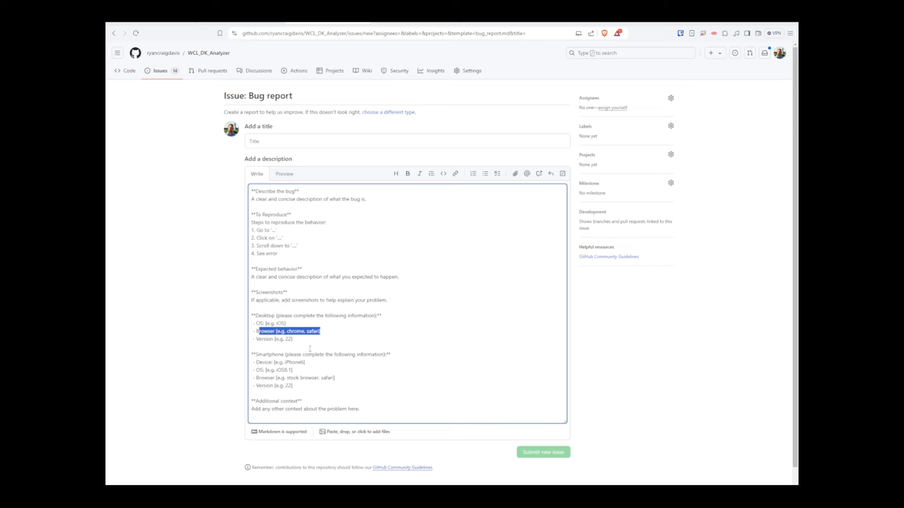
mouse_move(289, 378)
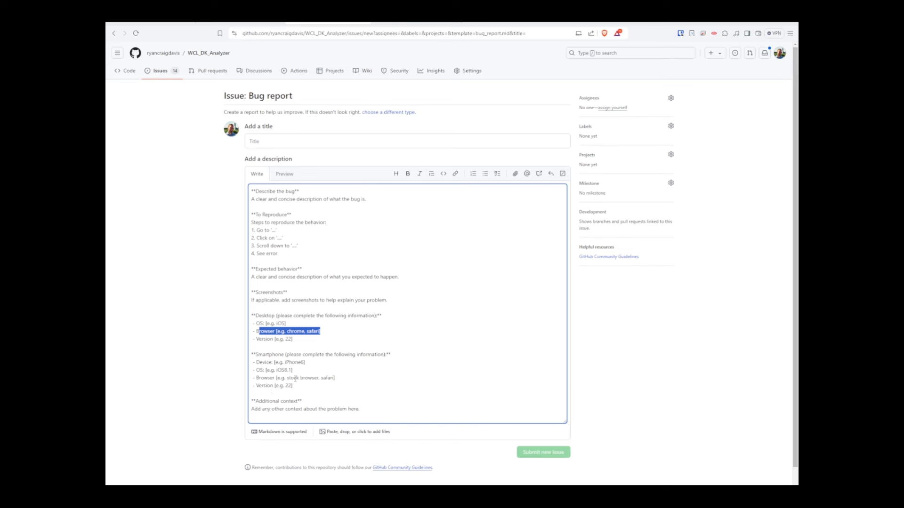
Open the Feature request template, then return to the WCL_DK_Analyzer code page
click(115, 33)
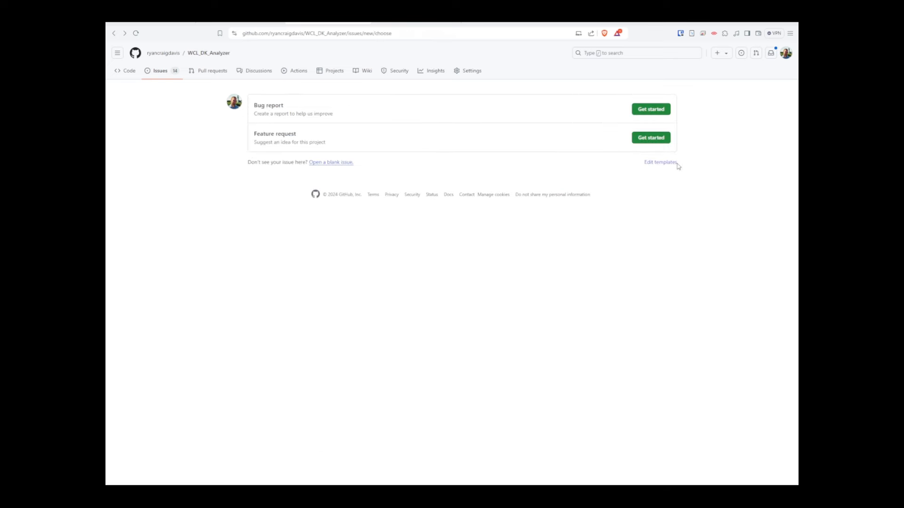
click(651, 137)
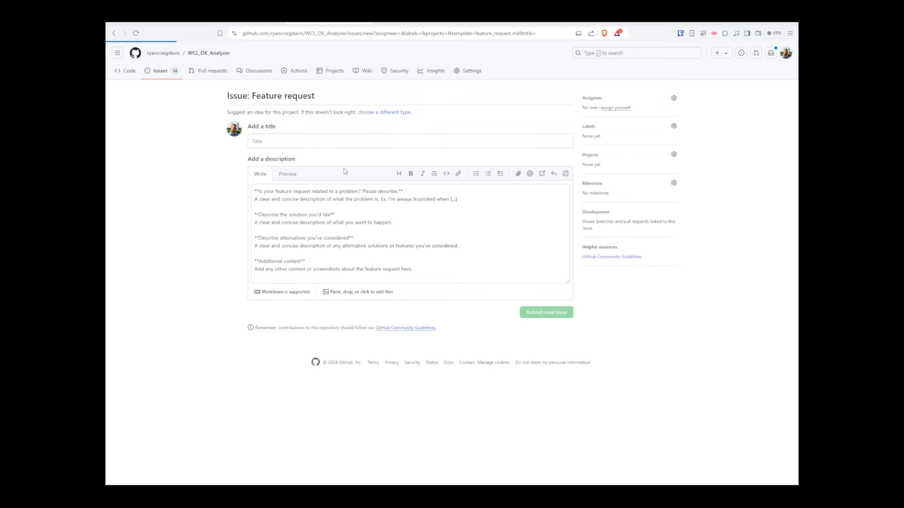
click(124, 70)
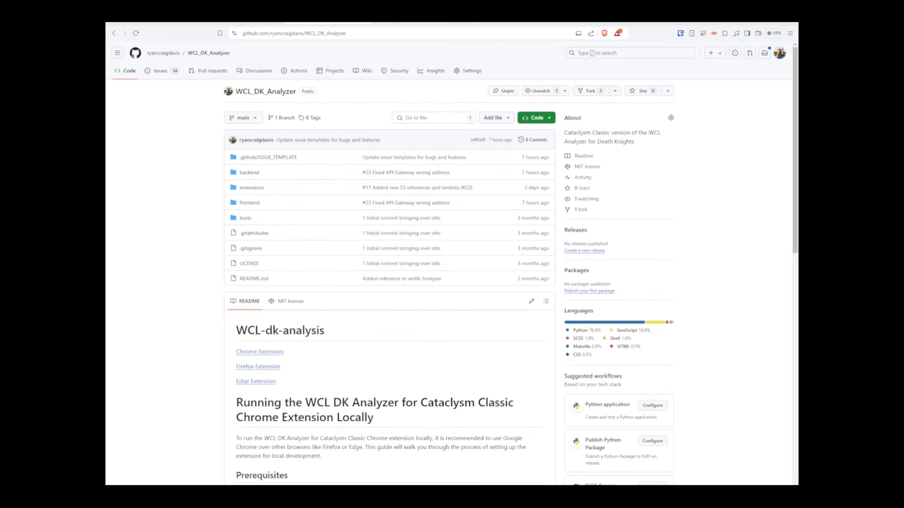
scroll(down, 3)
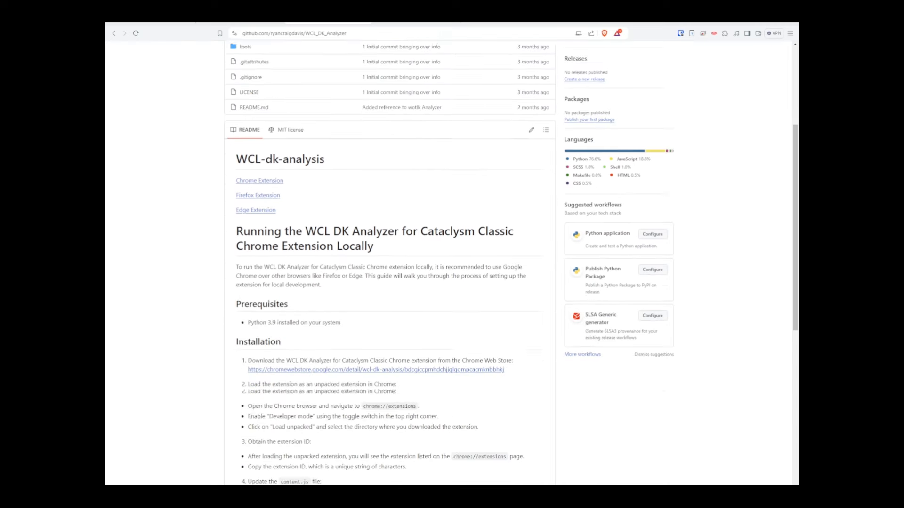
scroll(down, 3)
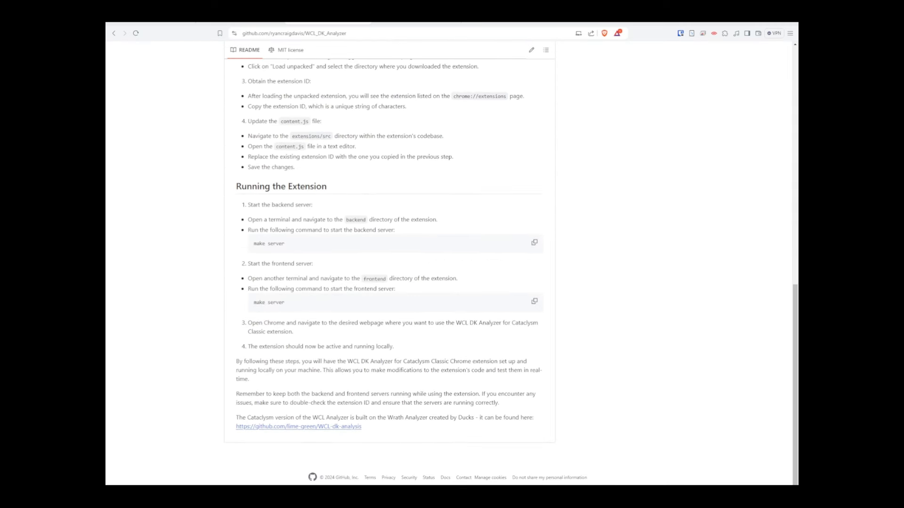
double_click(467, 417)
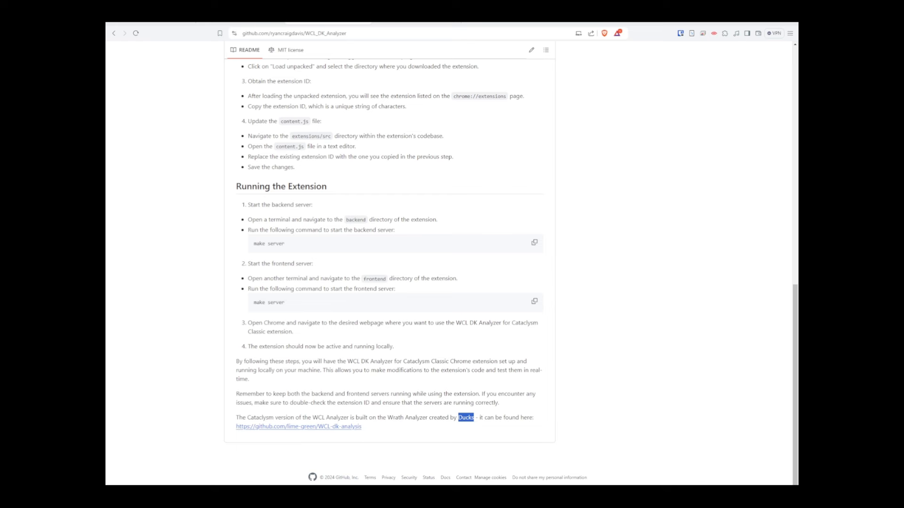
mouse_move(361, 425)
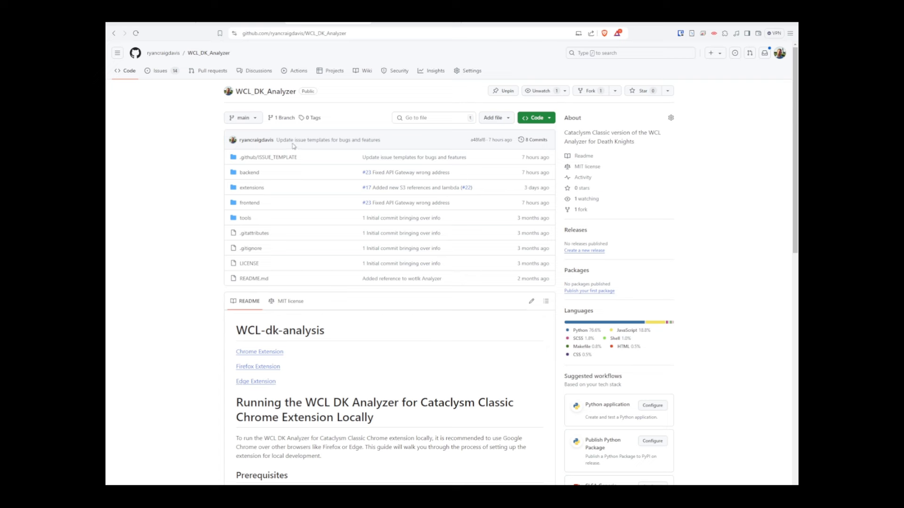
mouse_move(203, 198)
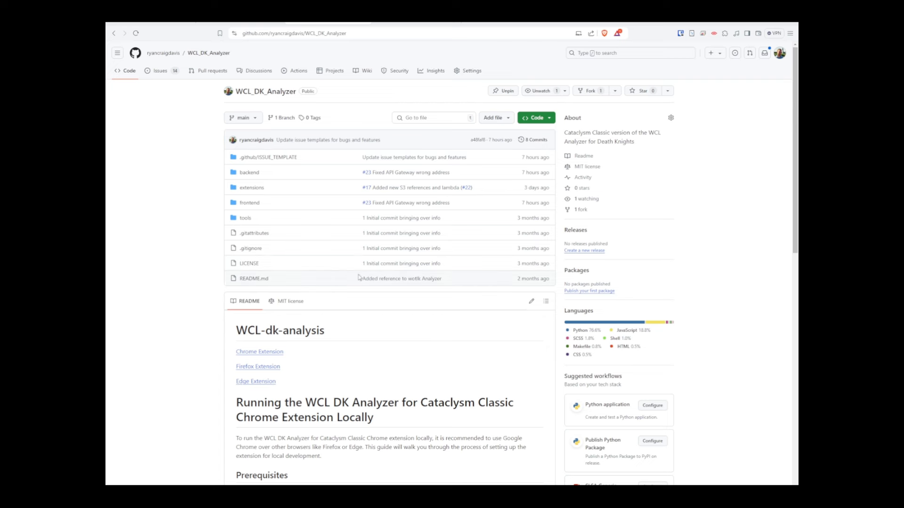
mouse_move(491, 288)
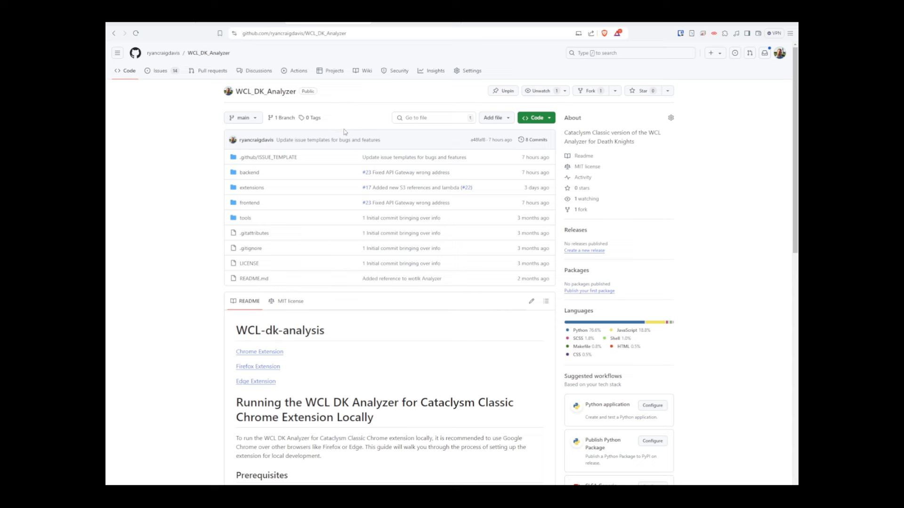
mouse_move(444, 292)
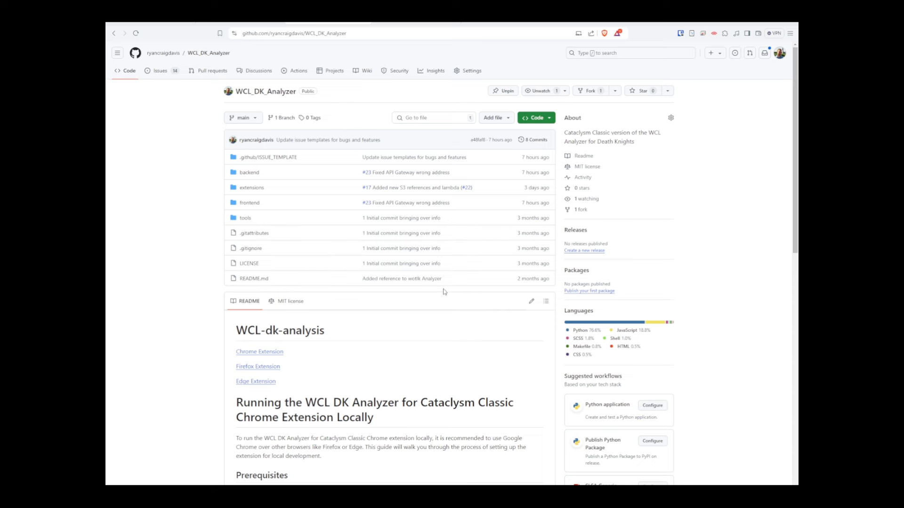
mouse_move(441, 301)
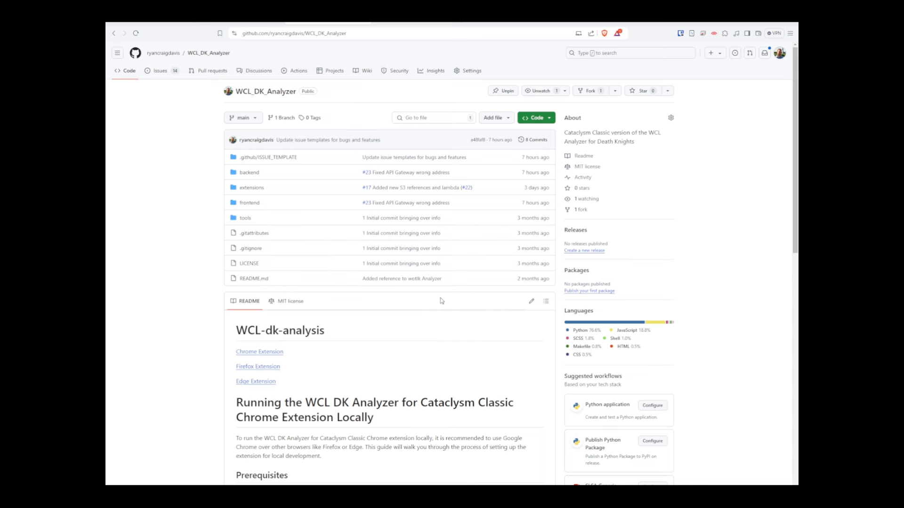
mouse_move(433, 300)
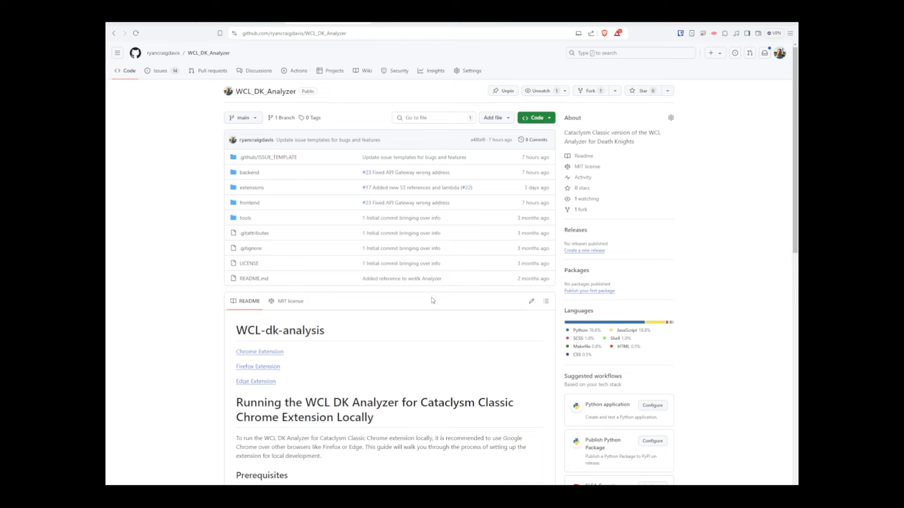